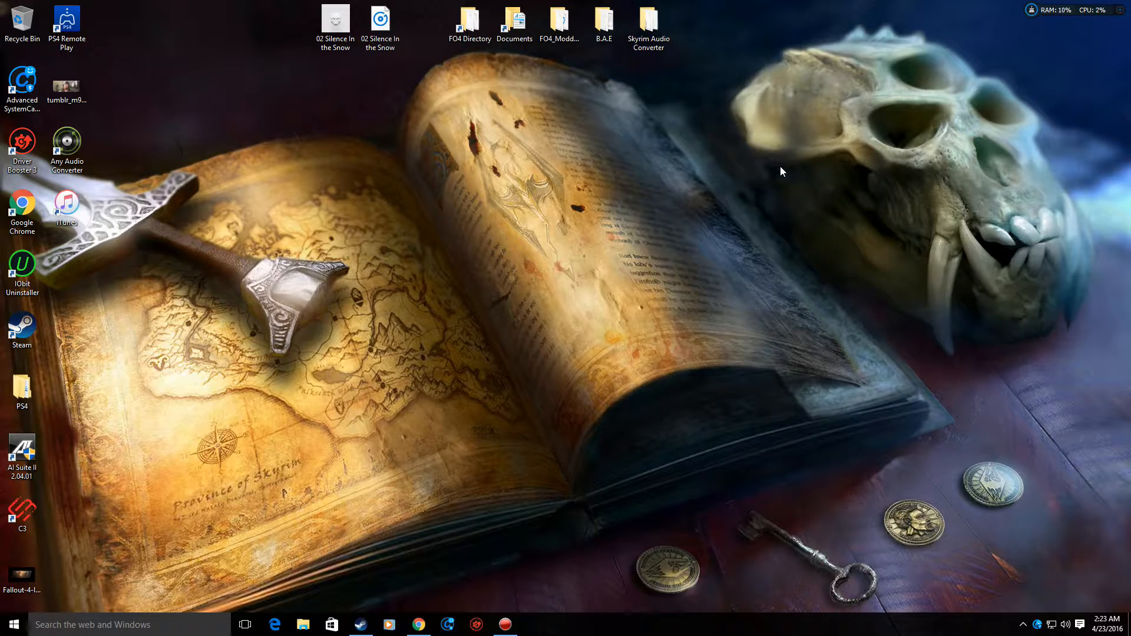
{"action": "mouse_move", "coordinate": [252, 92]}
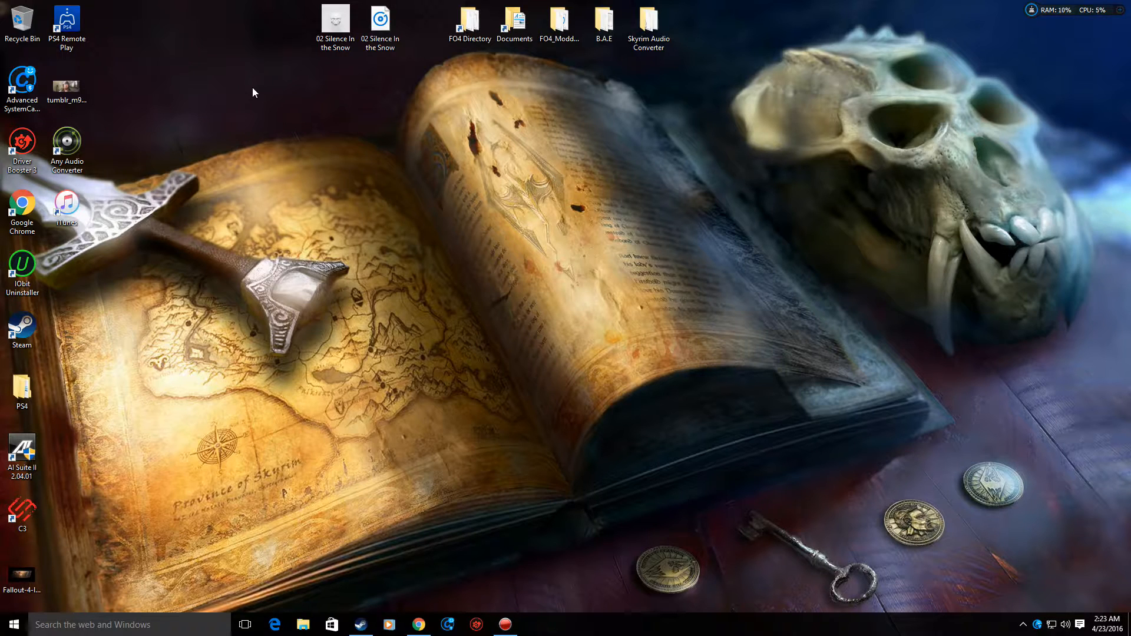
{"action": "mouse_move", "coordinate": [343, 113]}
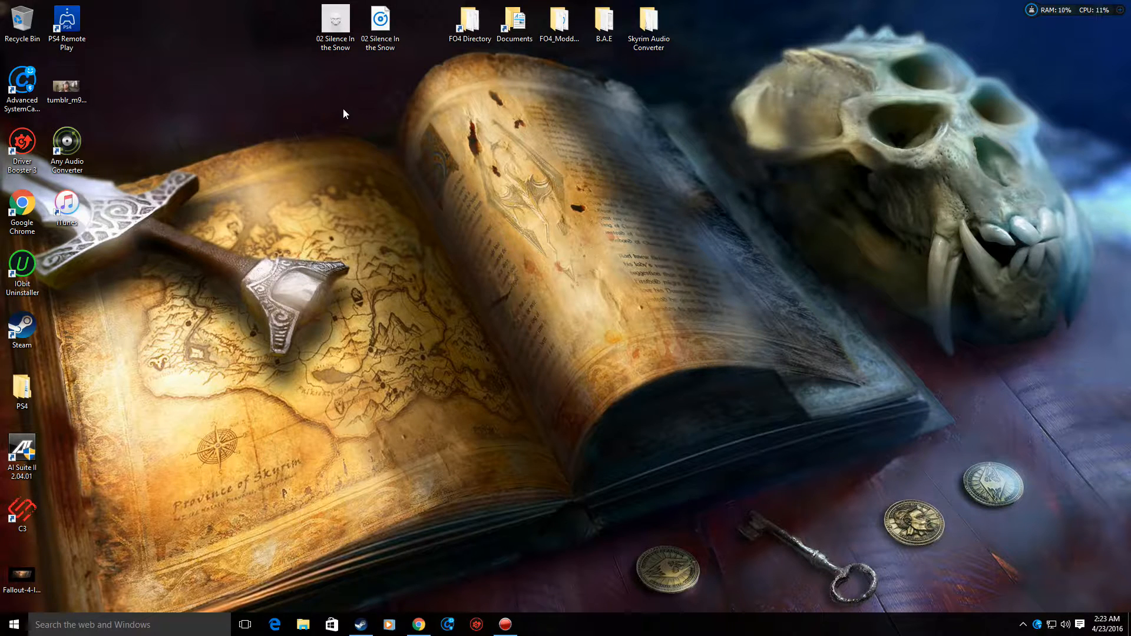
Drag the M4A copy of 02 Silence In the Snow to the left icon column beside PS4 Remote Play
{"action": "left_click", "coordinate": [335, 21]}
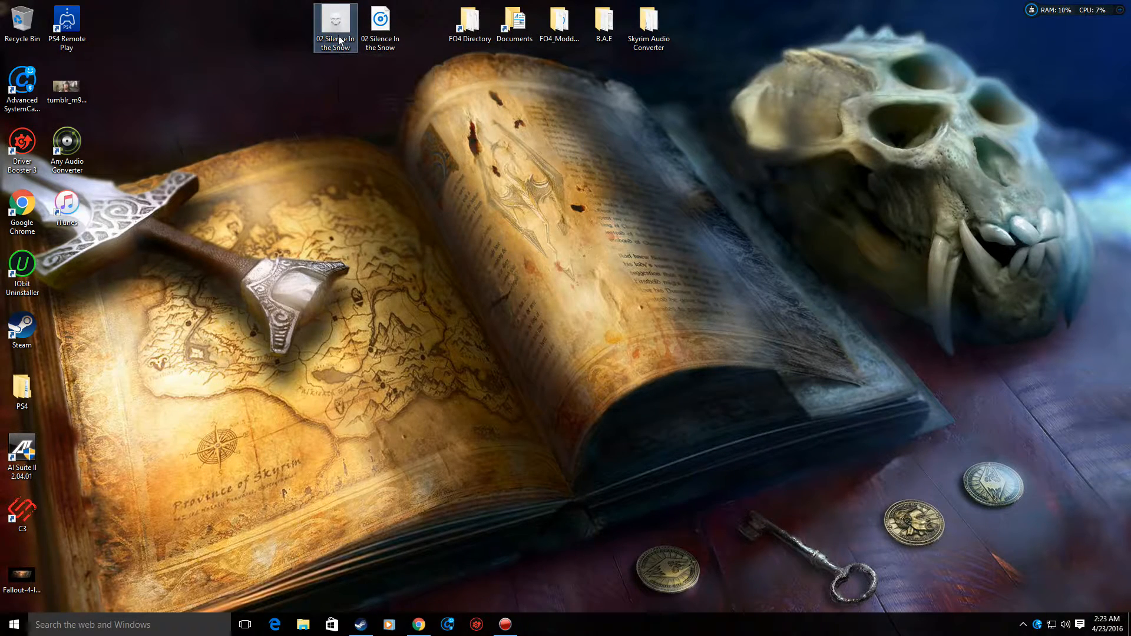
{"action": "mouse_move", "coordinate": [334, 27]}
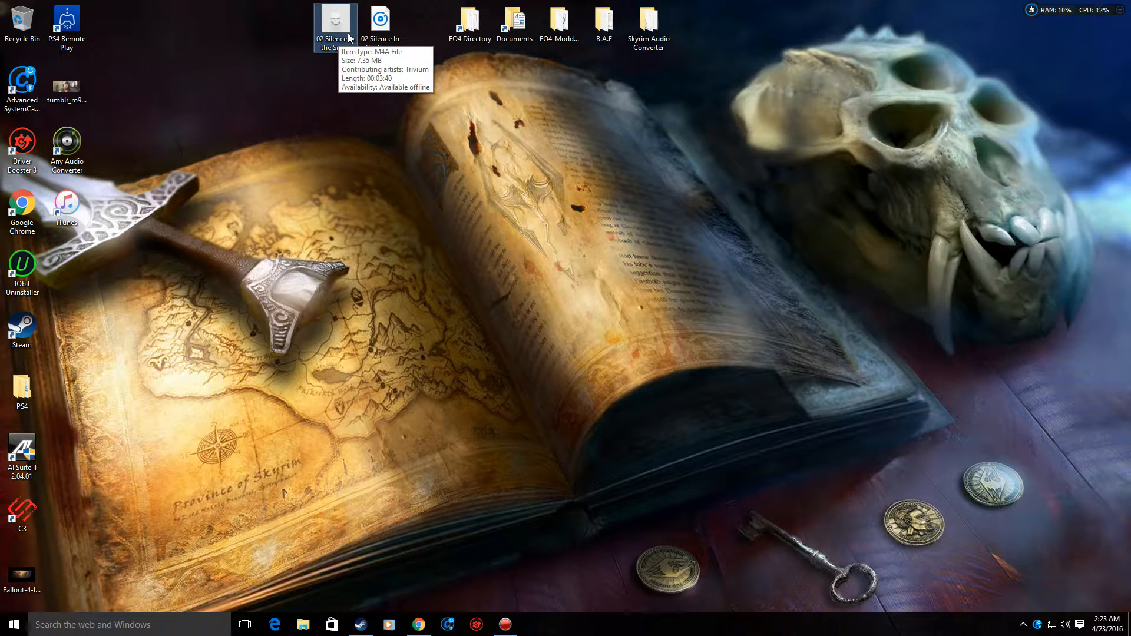
{"action": "left_click", "coordinate": [380, 22]}
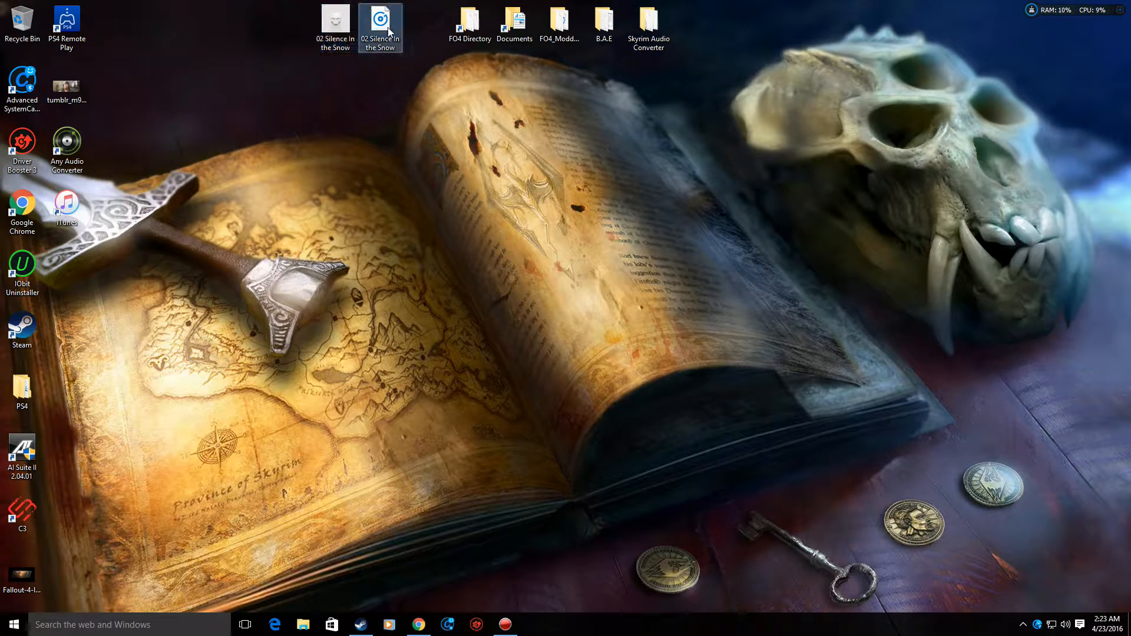
{"action": "left_click", "coordinate": [417, 625]}
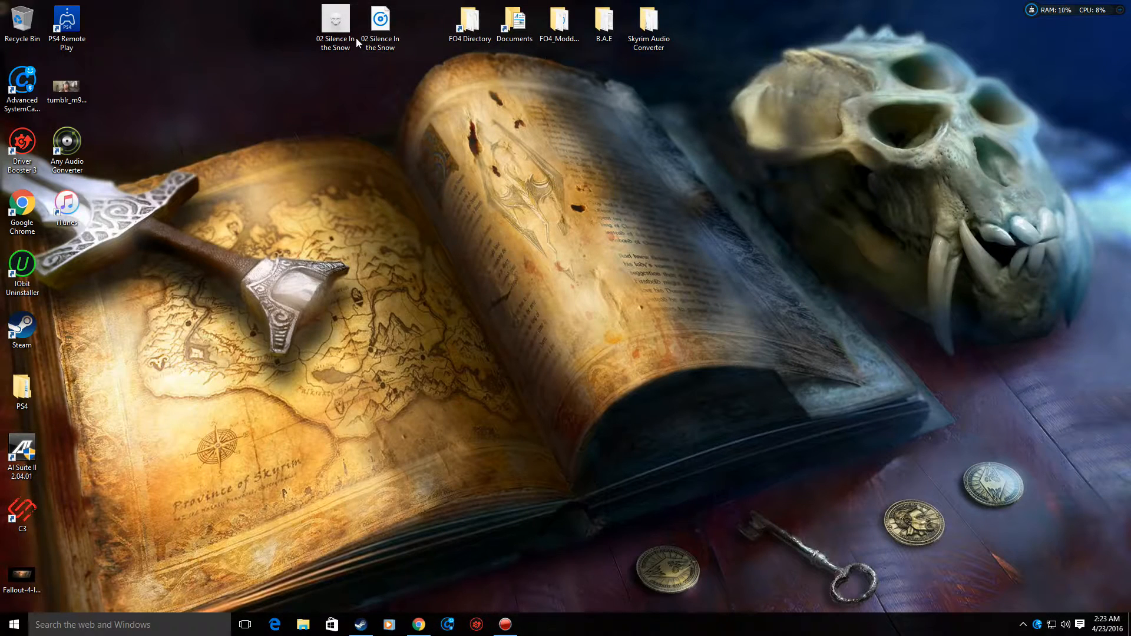
{"action": "left_click_drag", "start_coordinate": [378, 18], "coordinate": [388, 101]}
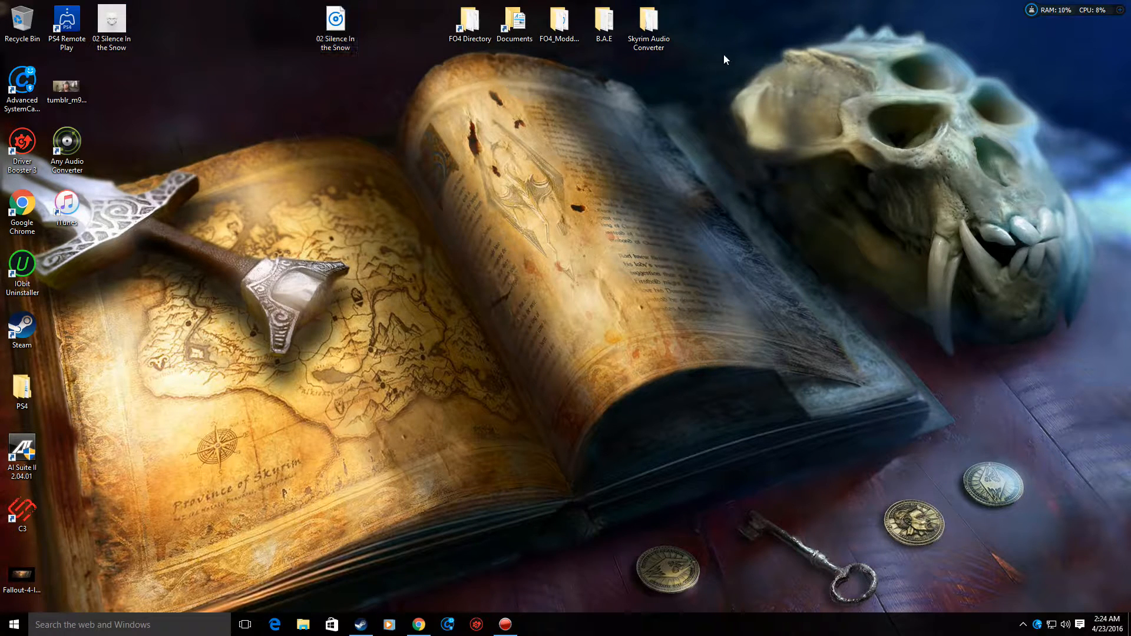
{"action": "mouse_move", "coordinate": [603, 21]}
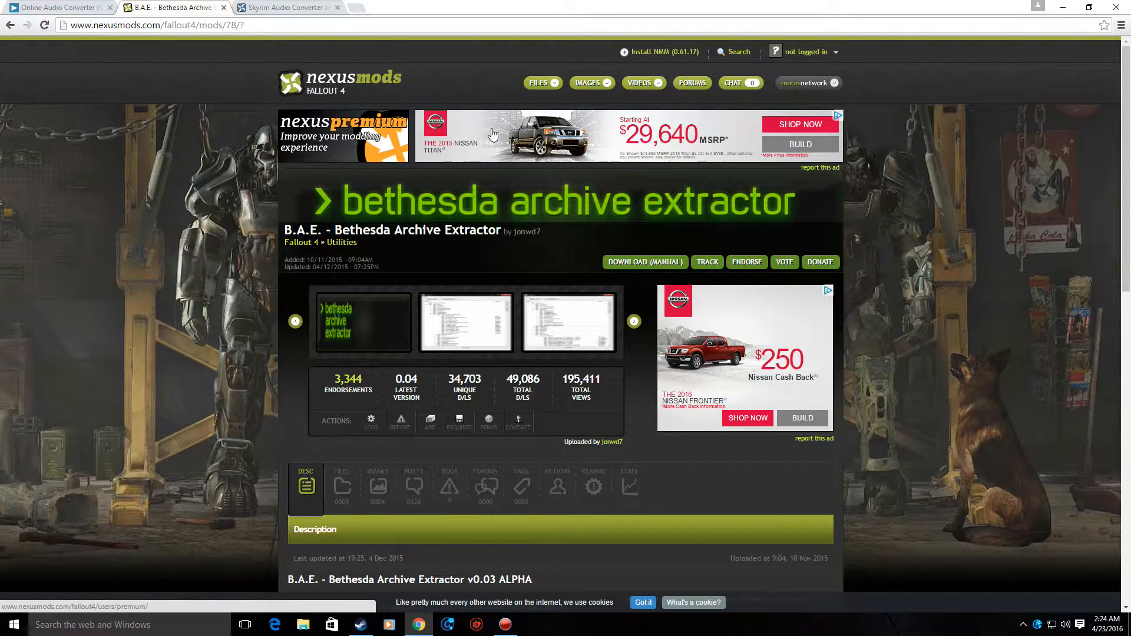
{"action": "left_click", "coordinate": [644, 262]}
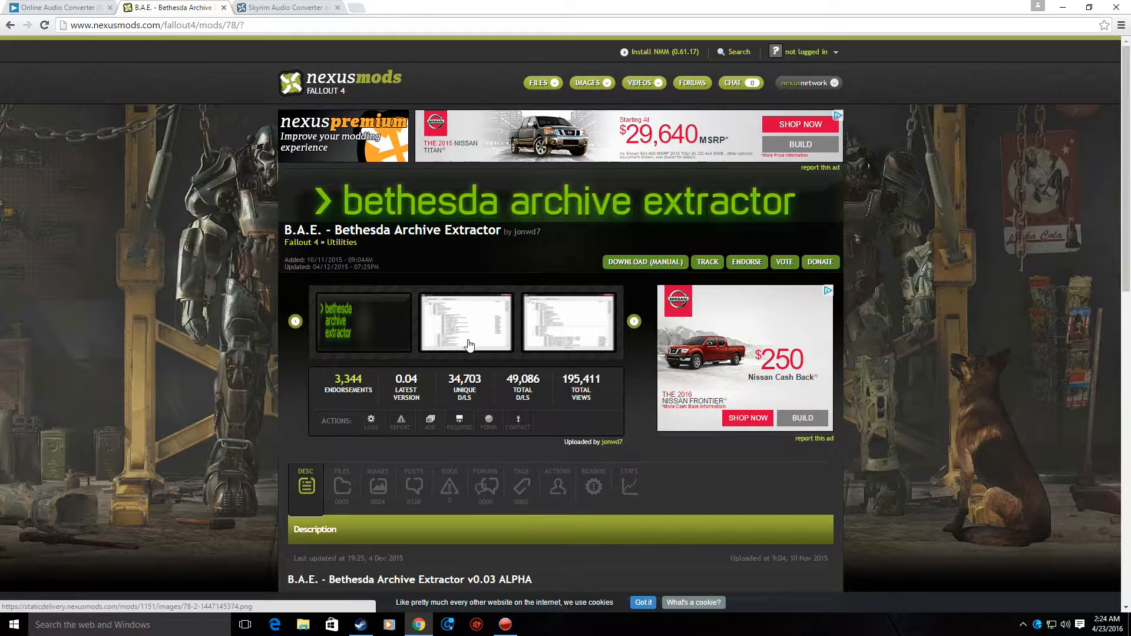
{"action": "mouse_move", "coordinate": [341, 51]}
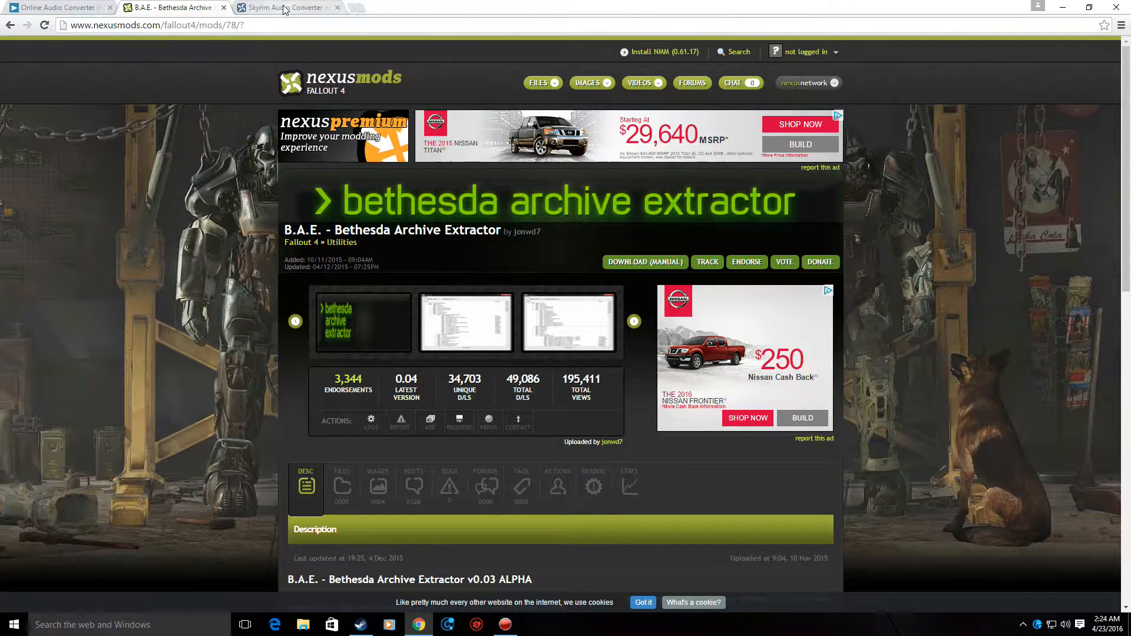
{"action": "mouse_move", "coordinate": [288, 7]}
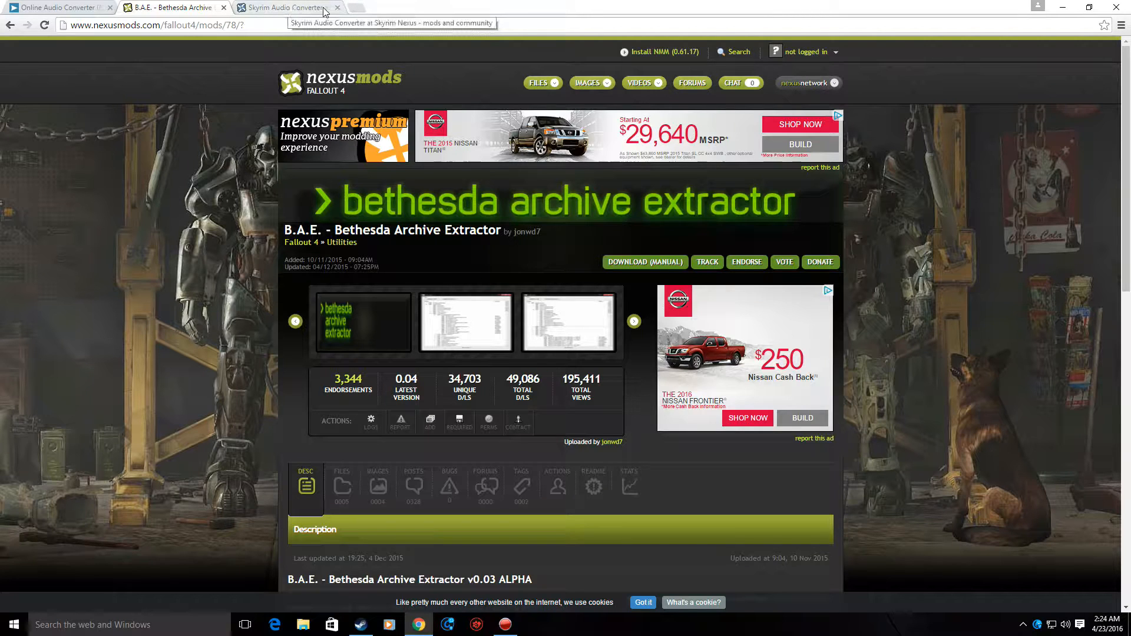
{"action": "left_click", "coordinate": [285, 7]}
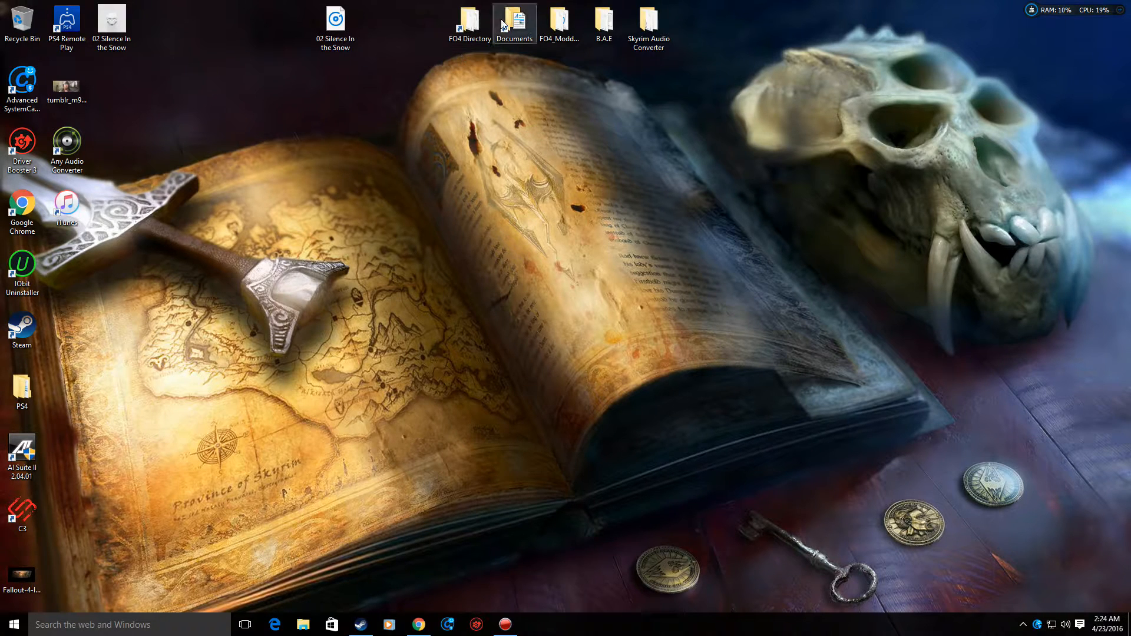
{"action": "mouse_move", "coordinate": [514, 22]}
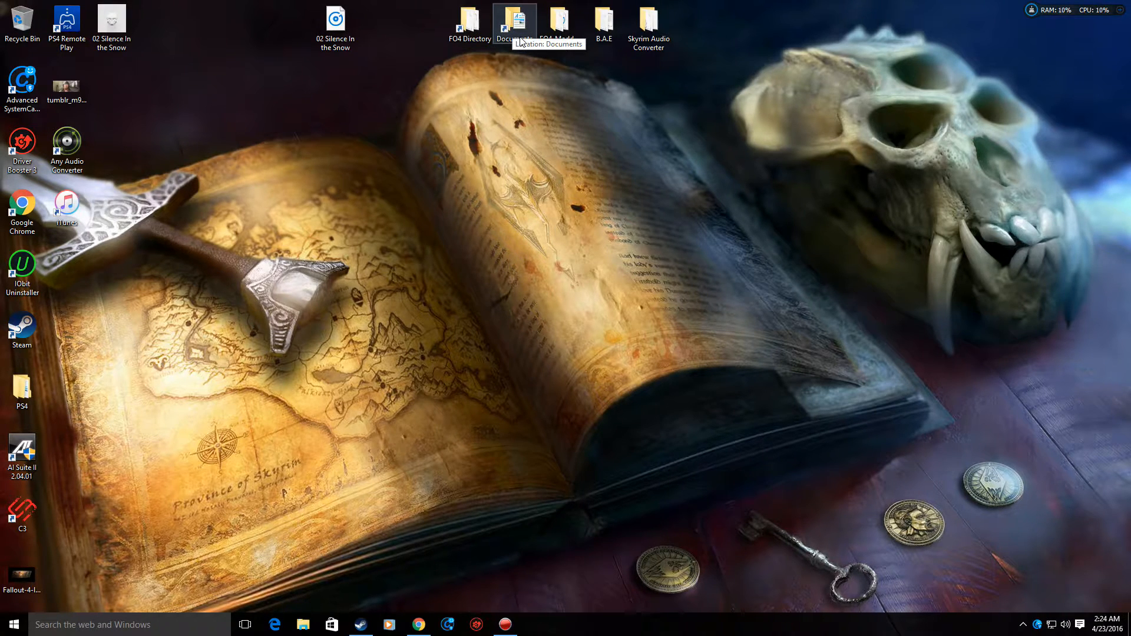
Browse Documents > My Games > Fallout4 and select the Fallout4.ini configuration file
{"action": "double_click", "coordinate": [514, 20]}
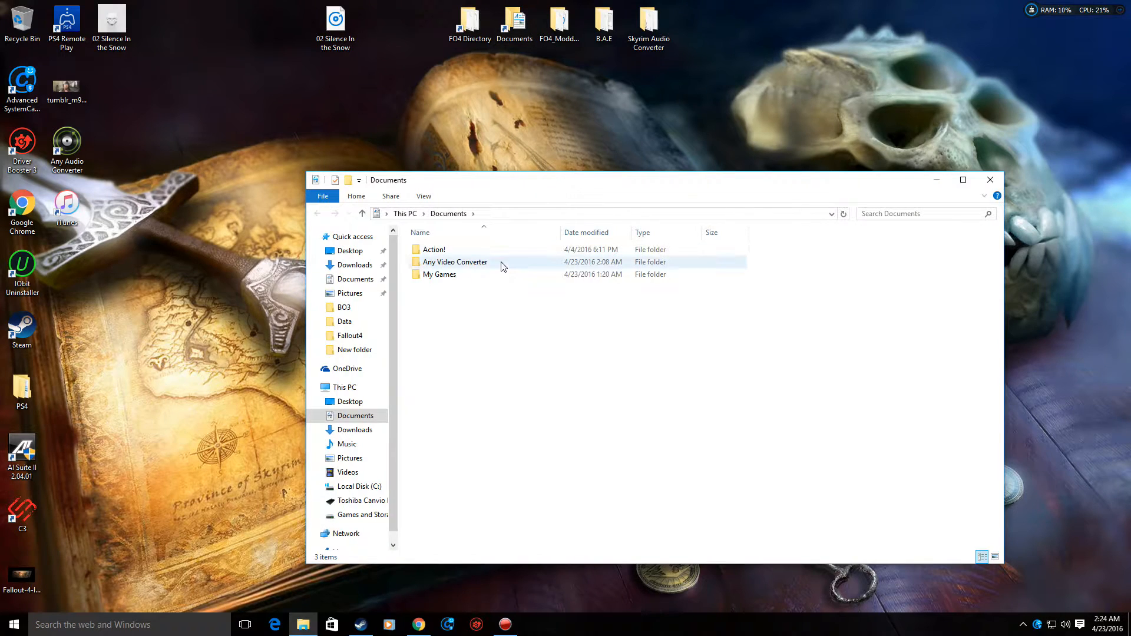
{"action": "left_click", "coordinate": [439, 275]}
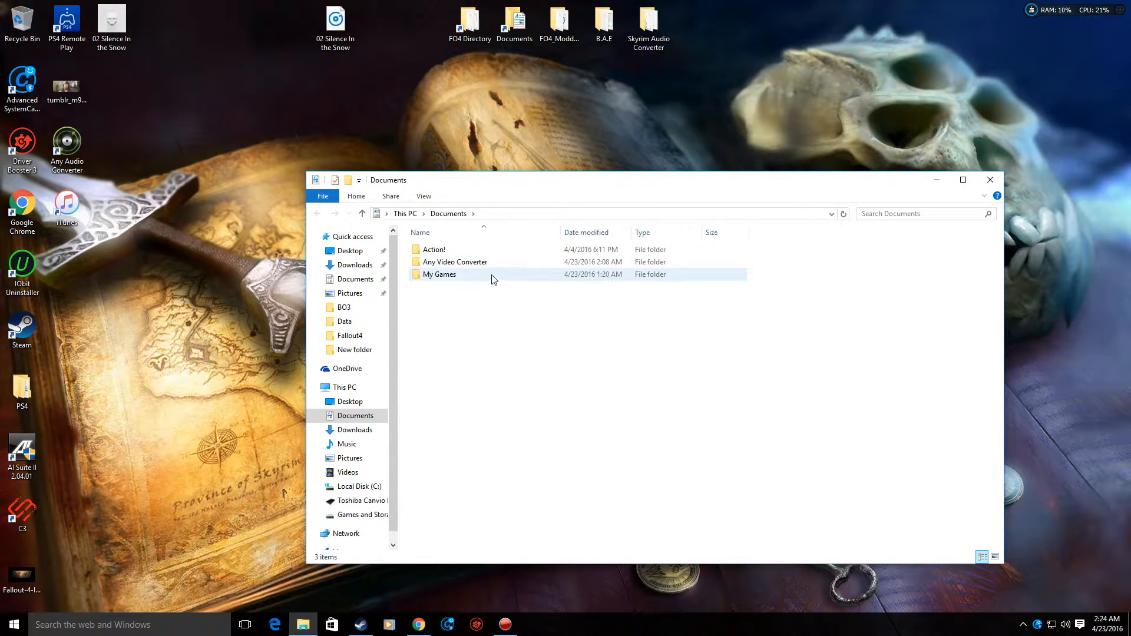
{"action": "double_click", "coordinate": [438, 275]}
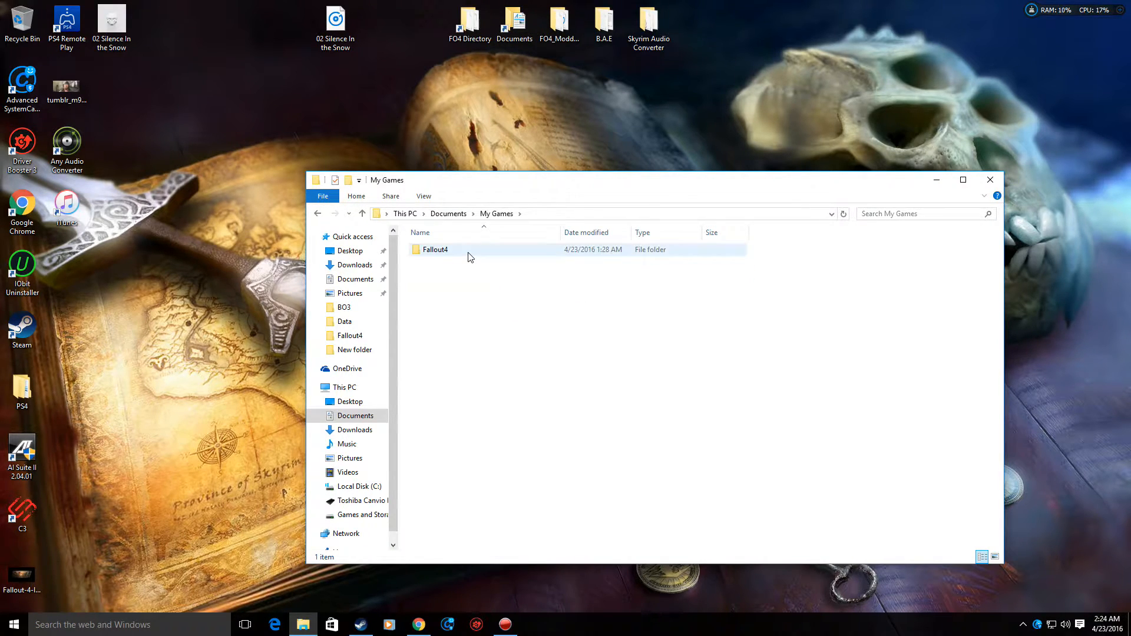
{"action": "double_click", "coordinate": [436, 249]}
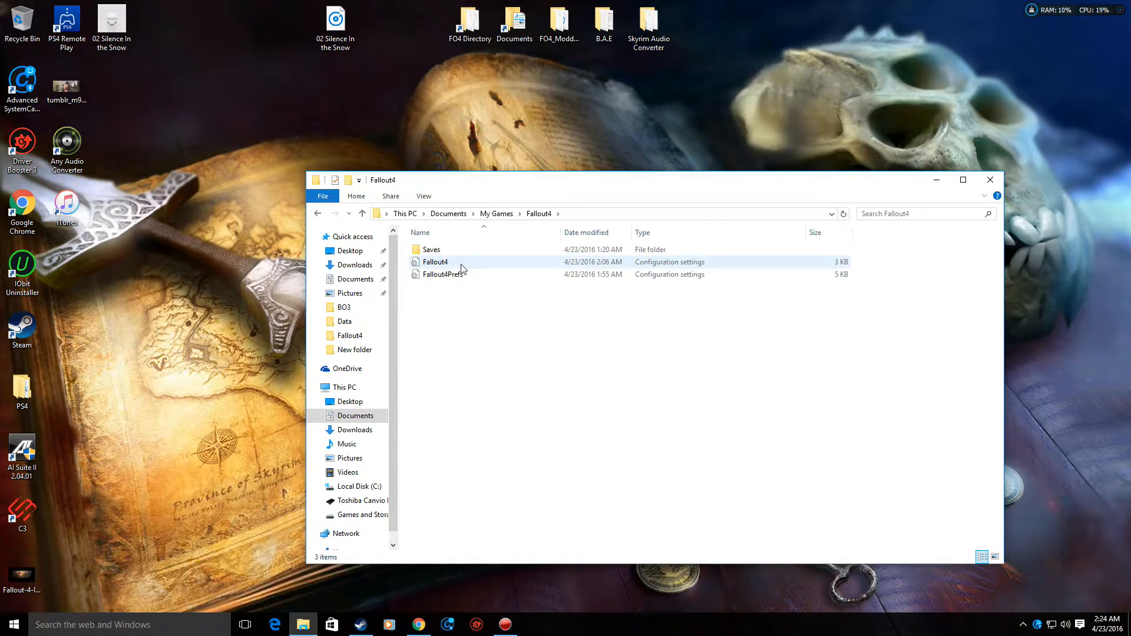
{"action": "left_click", "coordinate": [442, 274]}
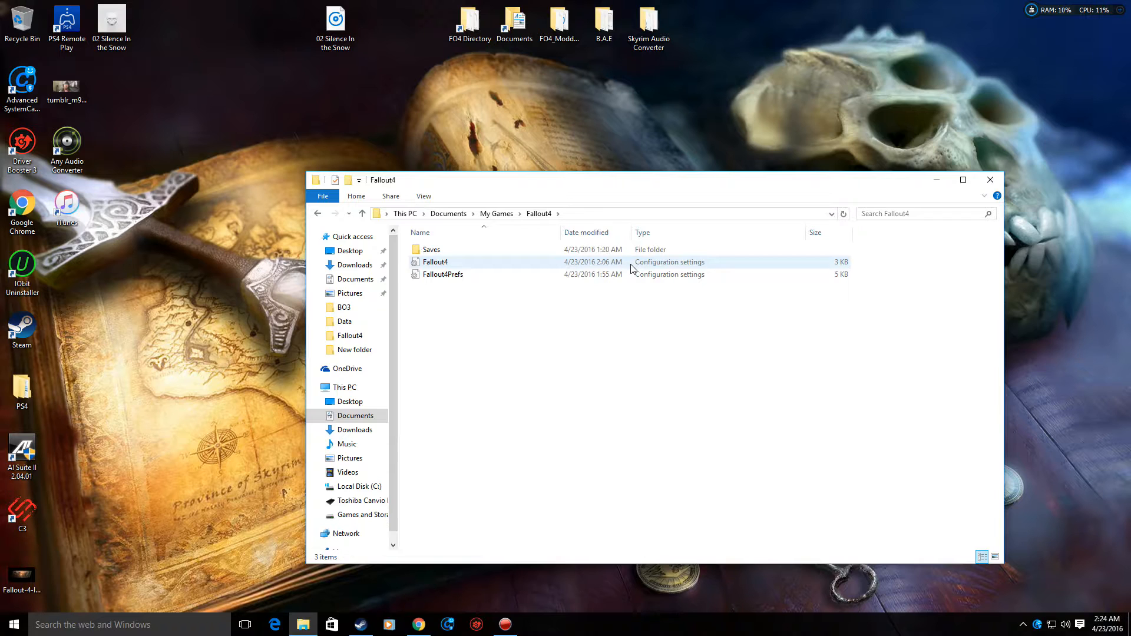
Edit Fallout4.ini so sResourceDataDirsFinal under [Archive] reads STRINGS\, MUSIC\
{"action": "double_click", "coordinate": [434, 262]}
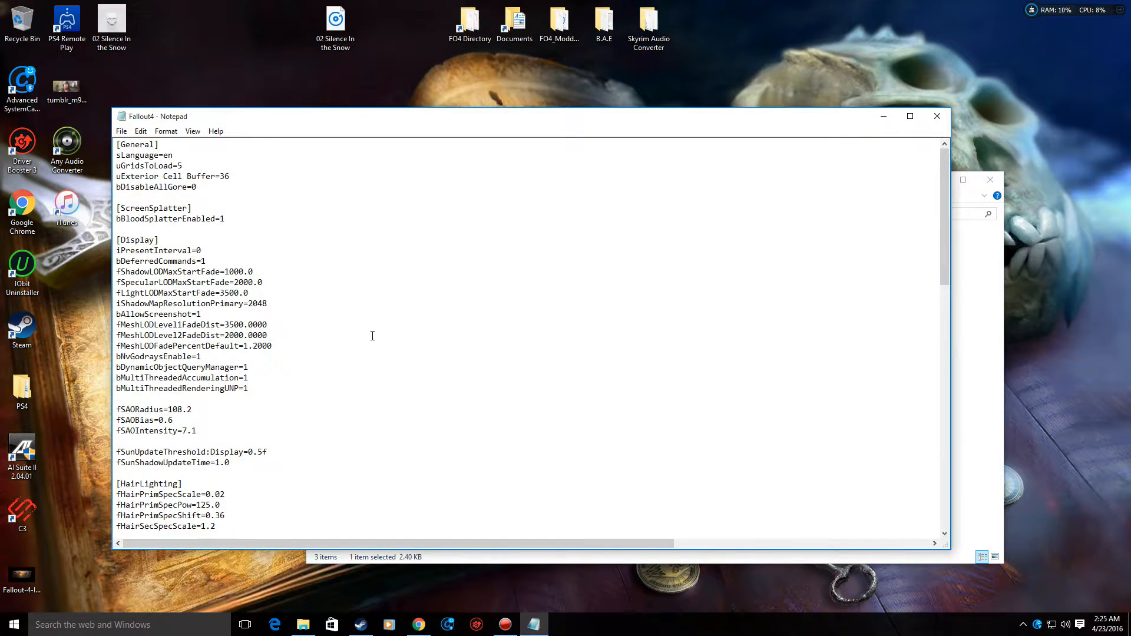
{"action": "scroll", "scroll_direction": "down", "scroll_amount": 3}
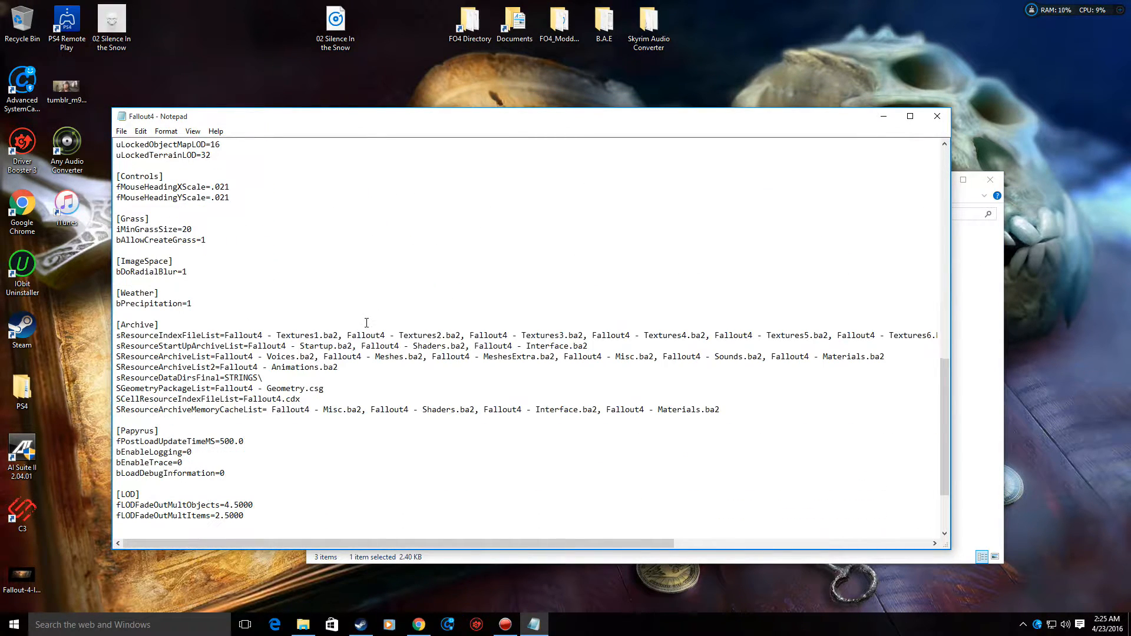
{"action": "double_click", "coordinate": [137, 388]}
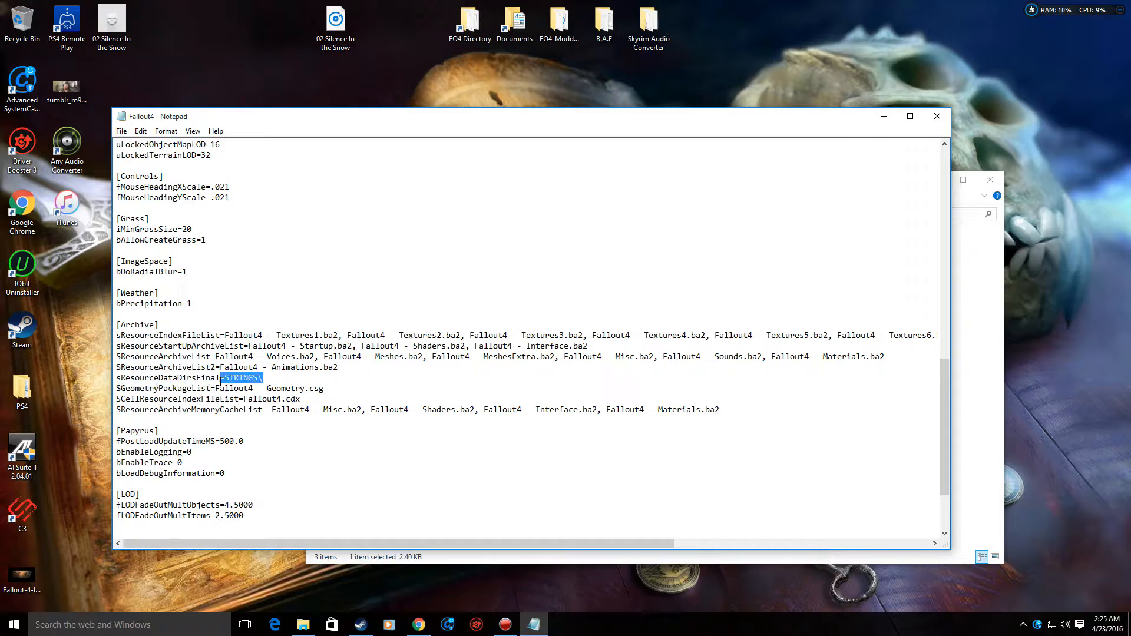
{"action": "left_click", "coordinate": [271, 362]}
{"action": "type", "text": ","}
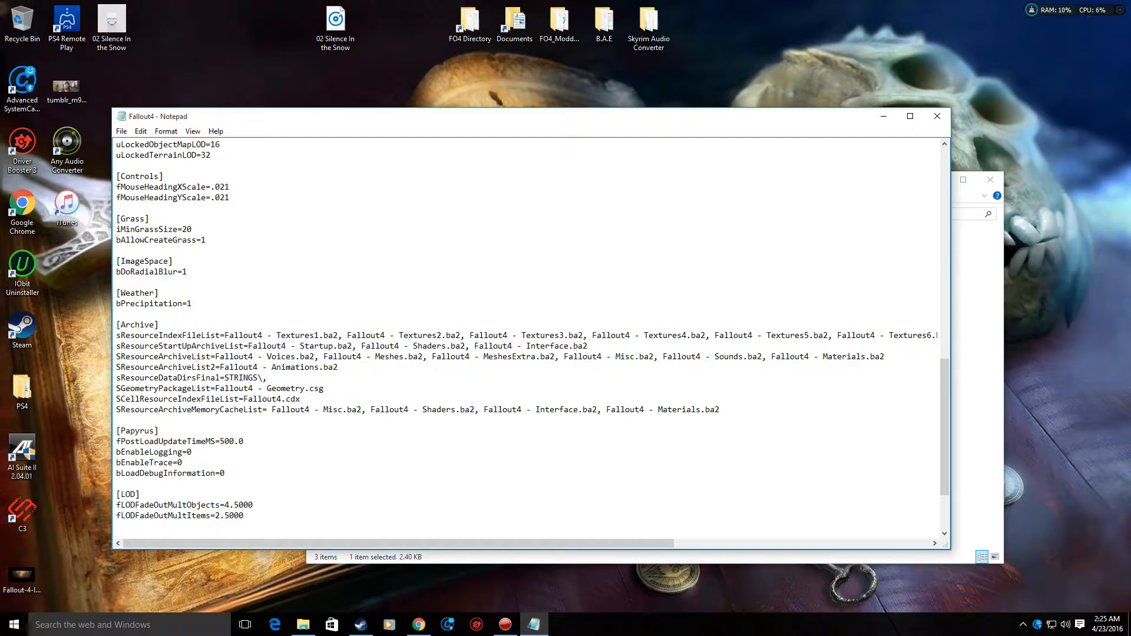
{"action": "type", "text": "MUSIC\\"}
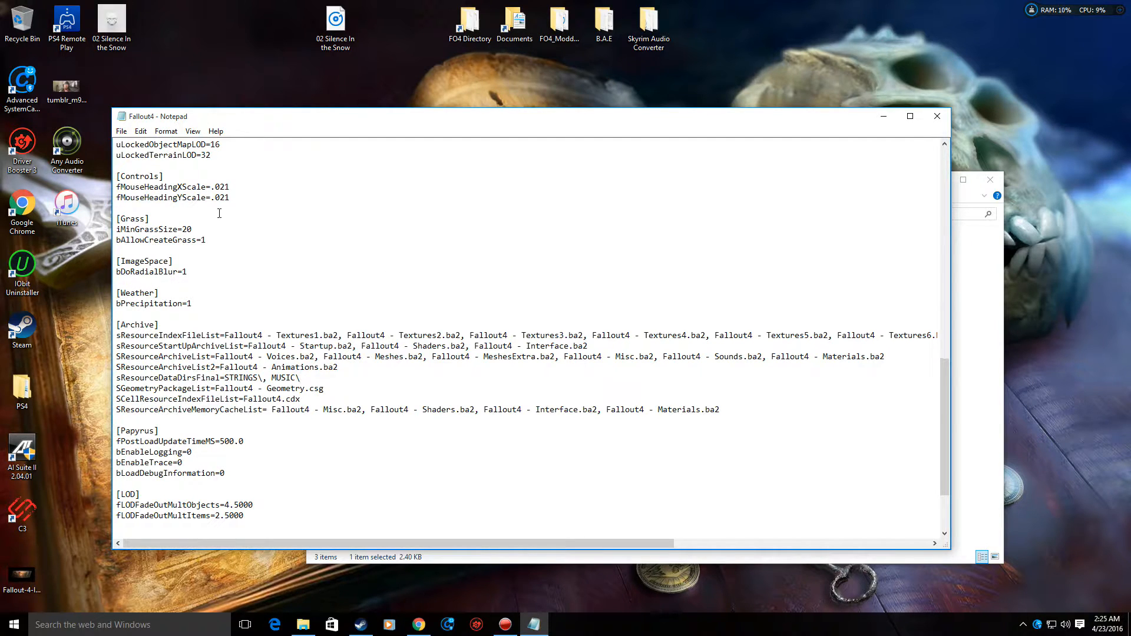
{"action": "mouse_move", "coordinate": [703, 150]}
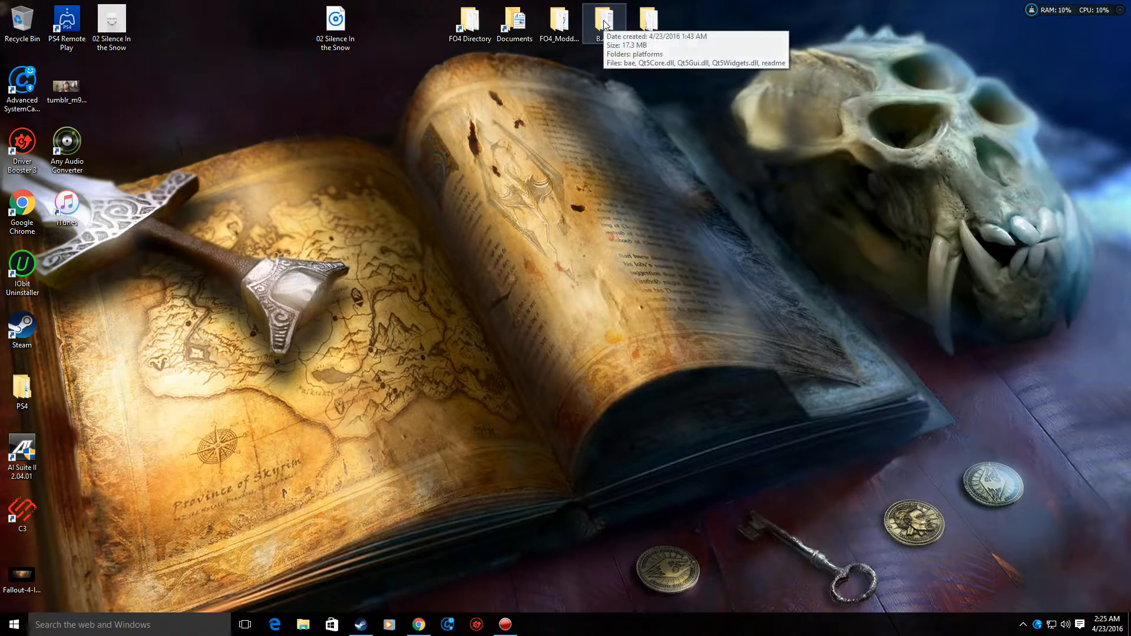
Launch the bae application from the B.A.E desktop folder
{"action": "double_click", "coordinate": [603, 17]}
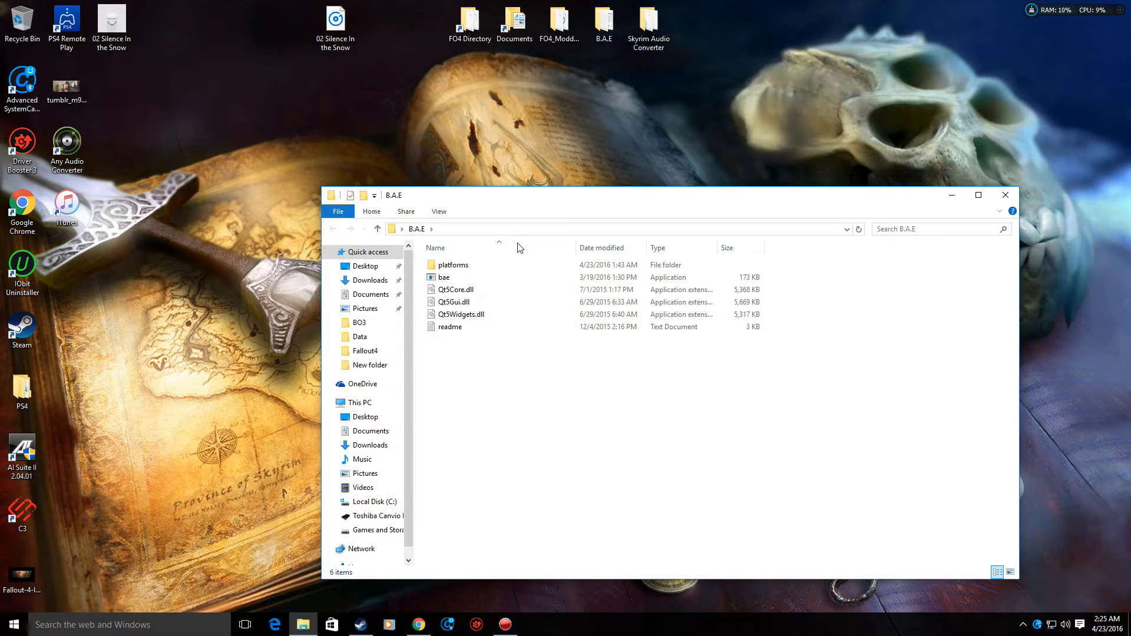
{"action": "left_click", "coordinate": [444, 277]}
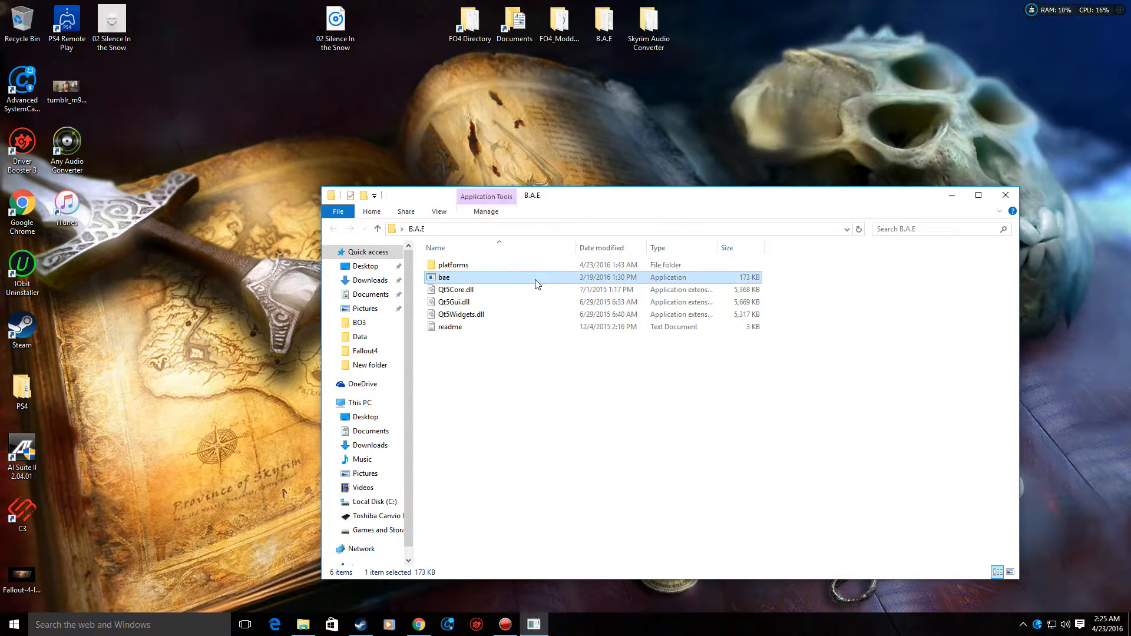
{"action": "double_click", "coordinate": [444, 278]}
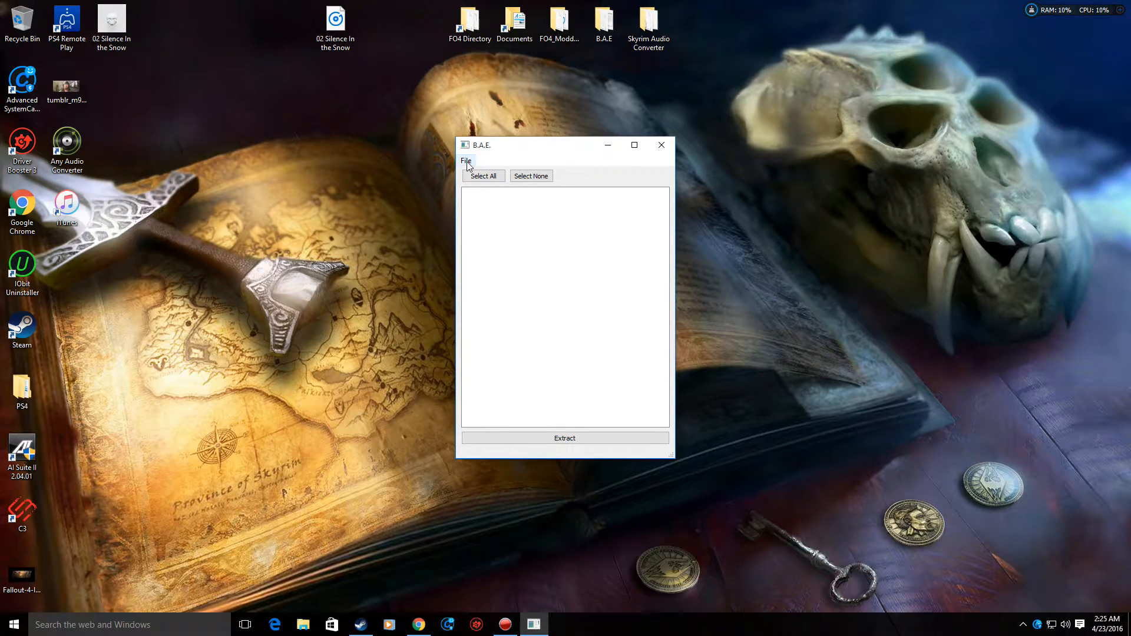
Start opening an archive and browse into the FO4 Directory Data folder
{"action": "left_click", "coordinate": [465, 161]}
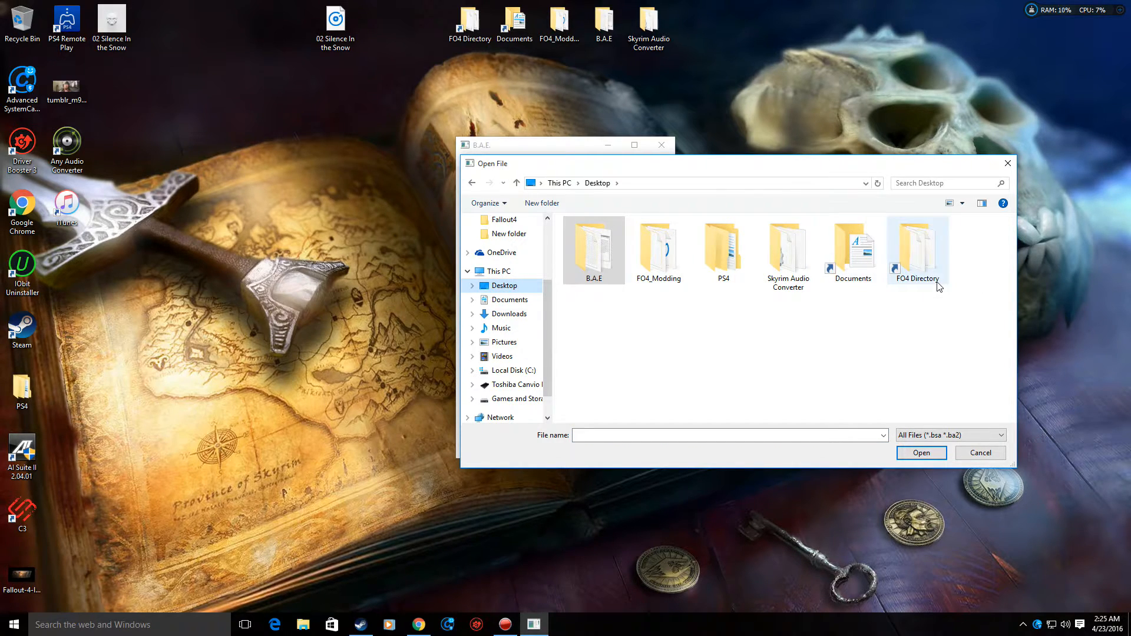
{"action": "double_click", "coordinate": [916, 246]}
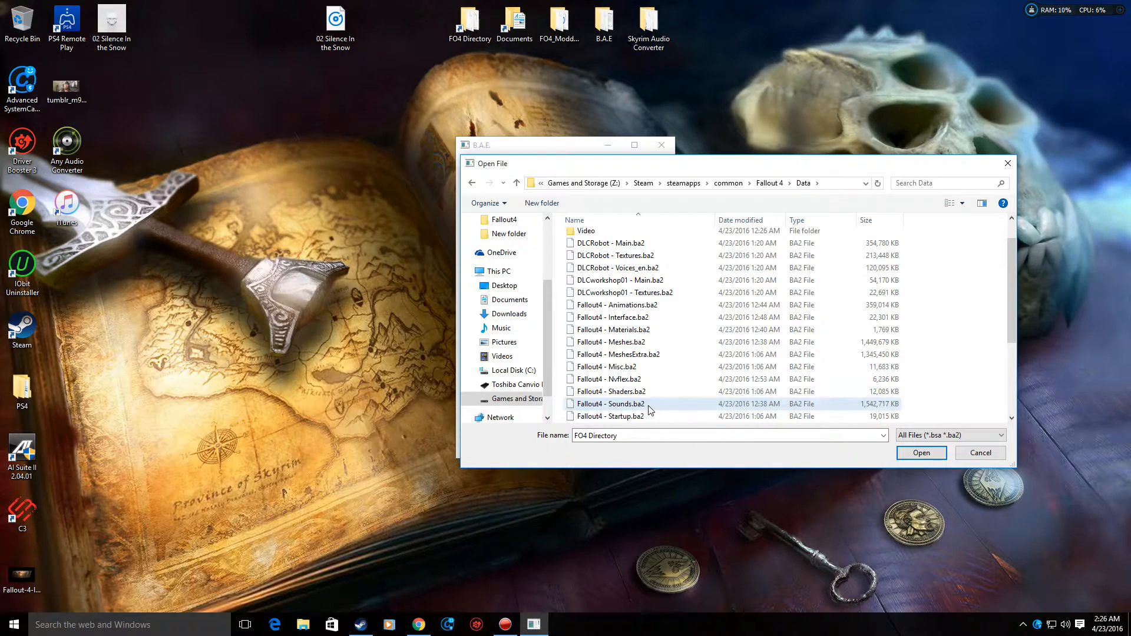
Open Fallout4 - Sounds.ba2, select none, and tick only MUS_MainTheme.xwm under Music\Special
{"action": "left_click", "coordinate": [921, 452]}
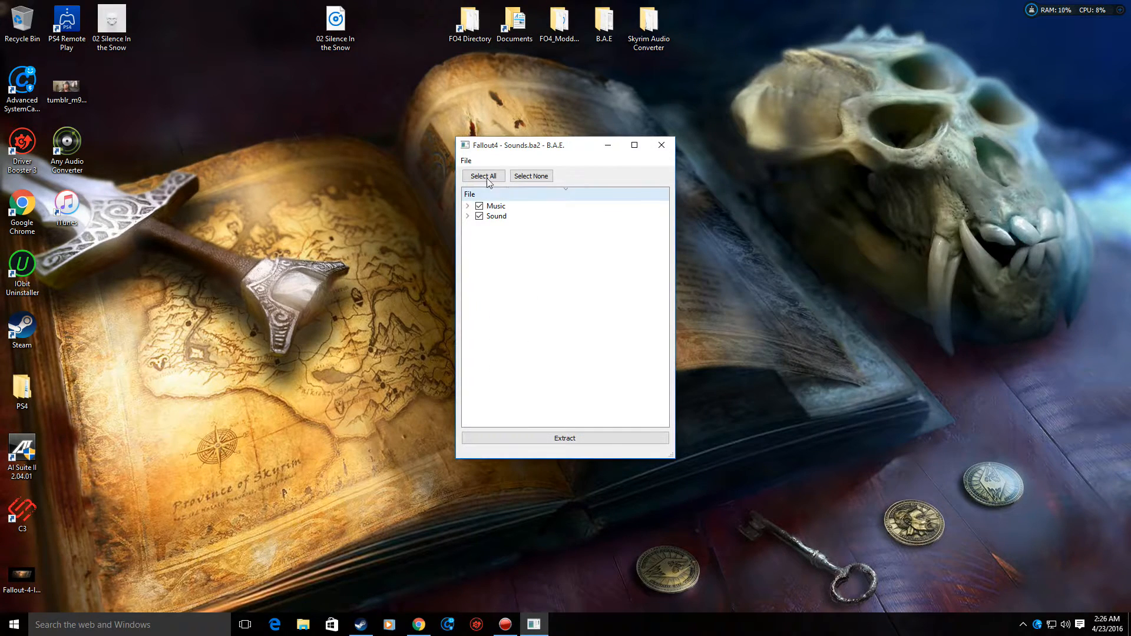
{"action": "left_click", "coordinate": [530, 175]}
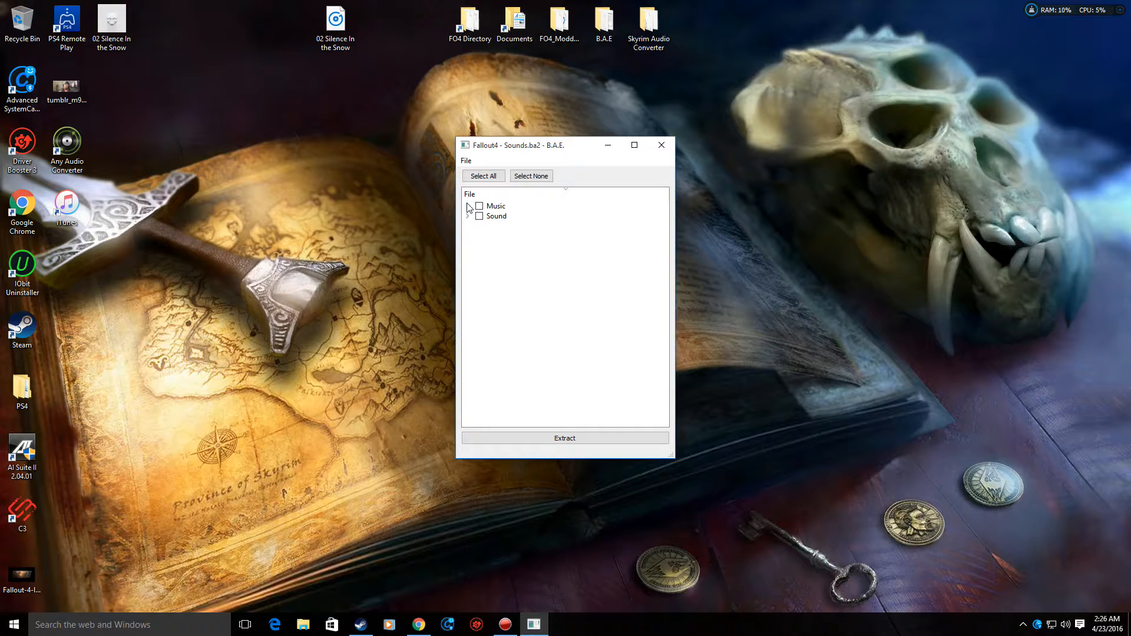
{"action": "left_click", "coordinate": [469, 204]}
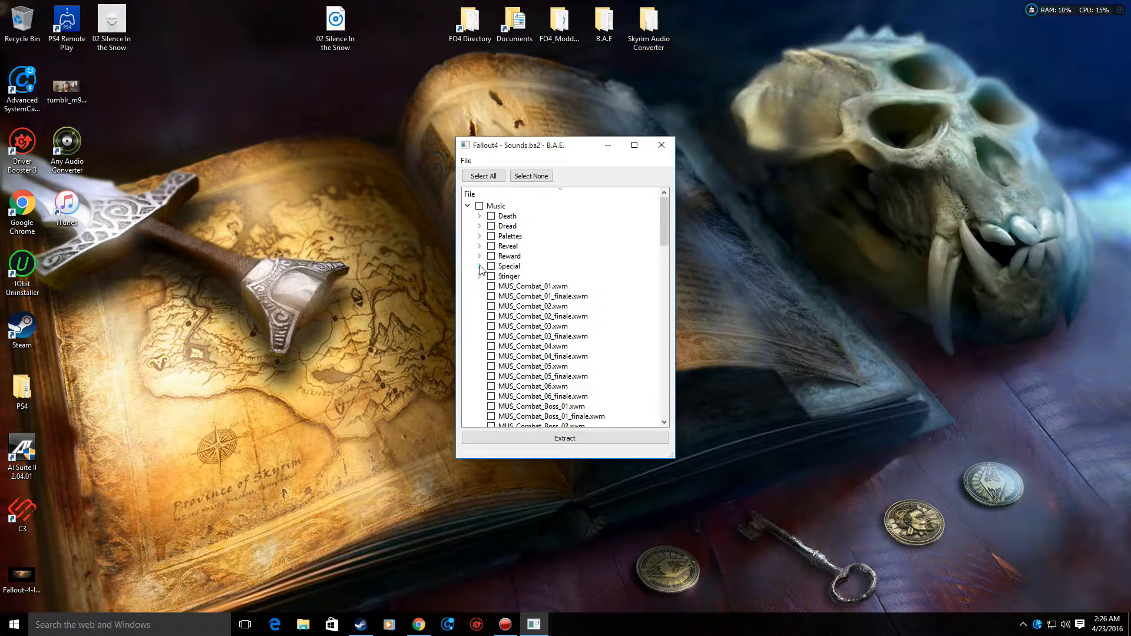
{"action": "left_click", "coordinate": [479, 266]}
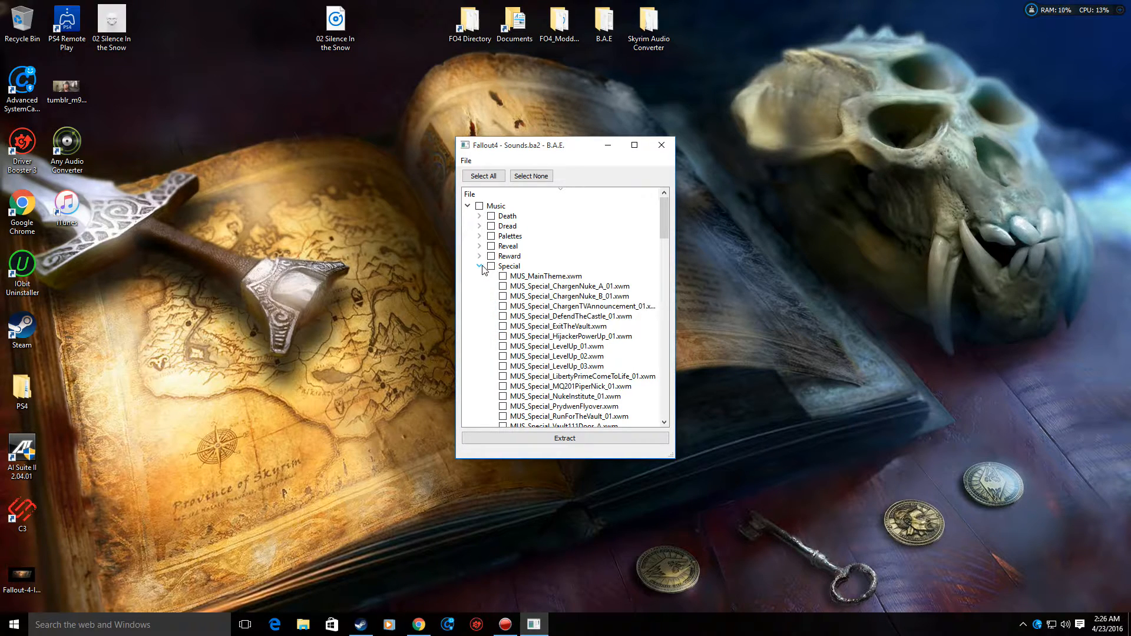
{"action": "left_click", "coordinate": [542, 276]}
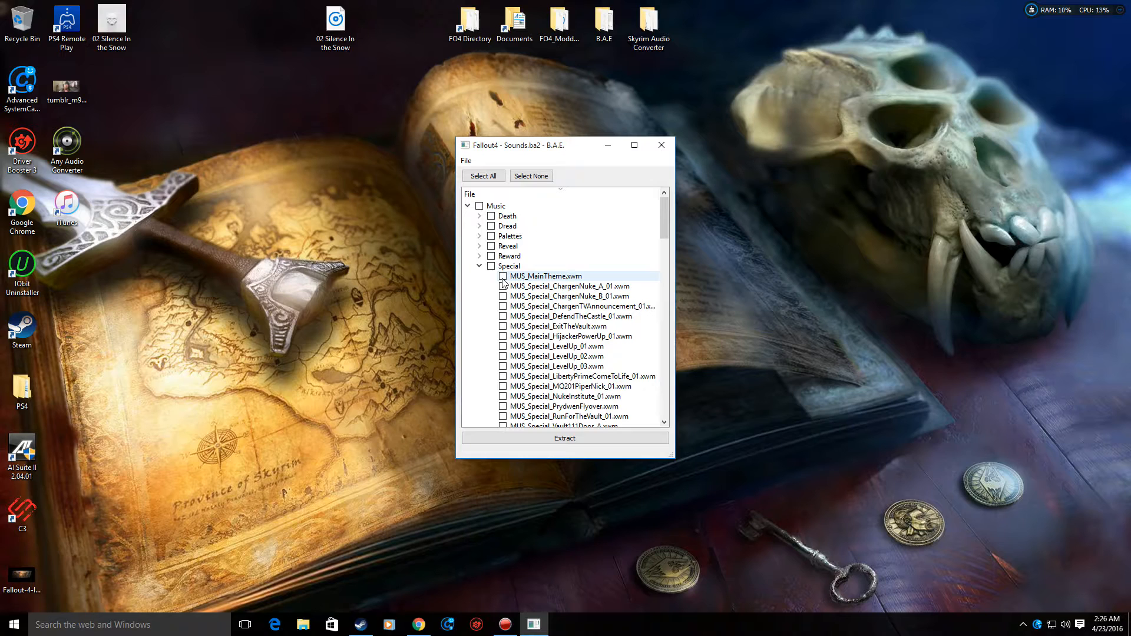
{"action": "left_click", "coordinate": [503, 276]}
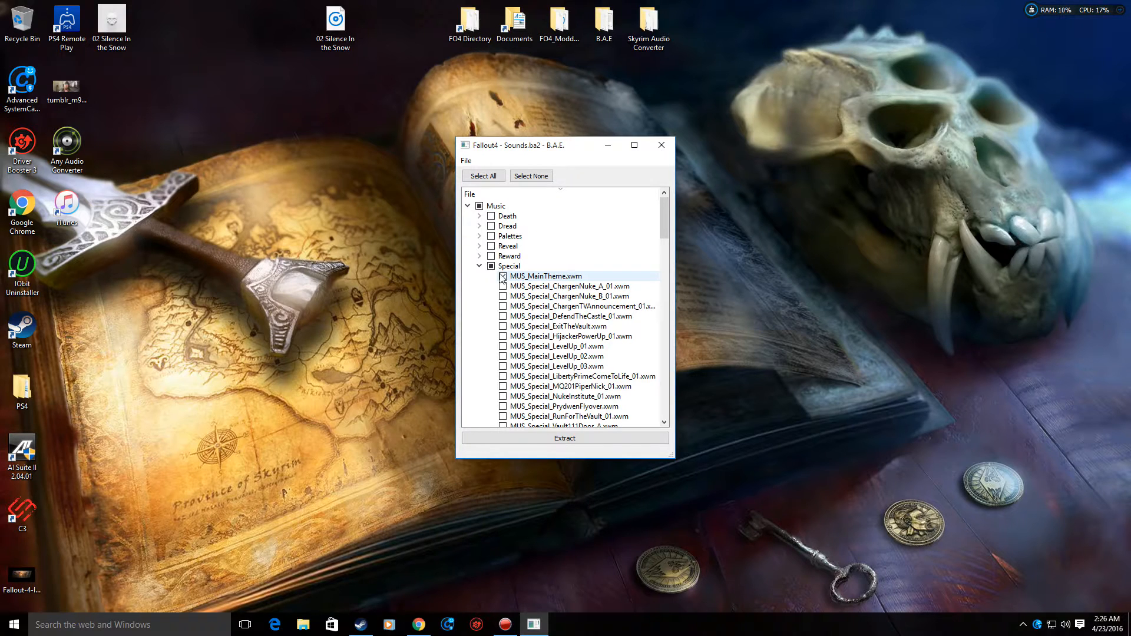
{"action": "left_click", "coordinate": [502, 278]}
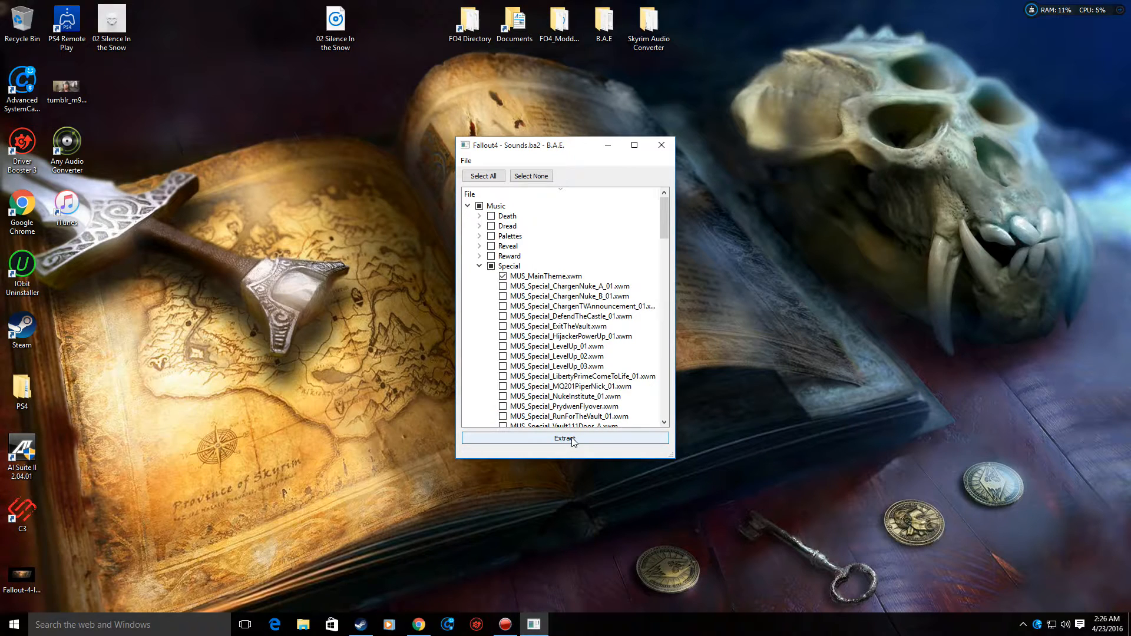
Extract the ticked theme file into the Fallout 4 Data folder
{"action": "left_click", "coordinate": [564, 438]}
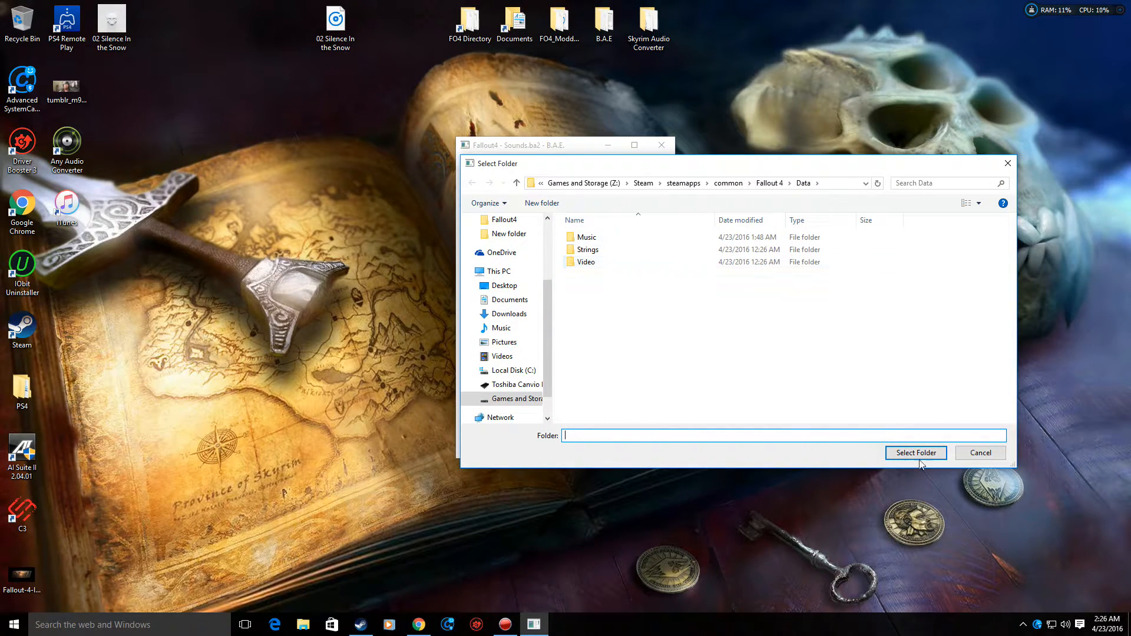
{"action": "left_click", "coordinate": [915, 452]}
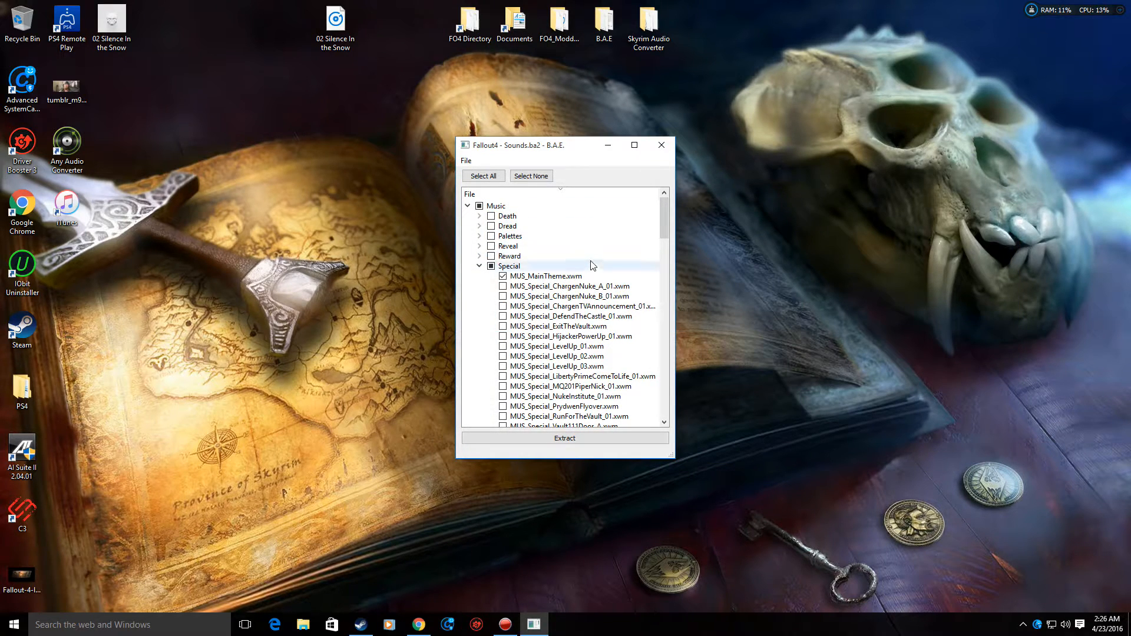
{"action": "mouse_move", "coordinate": [661, 145]}
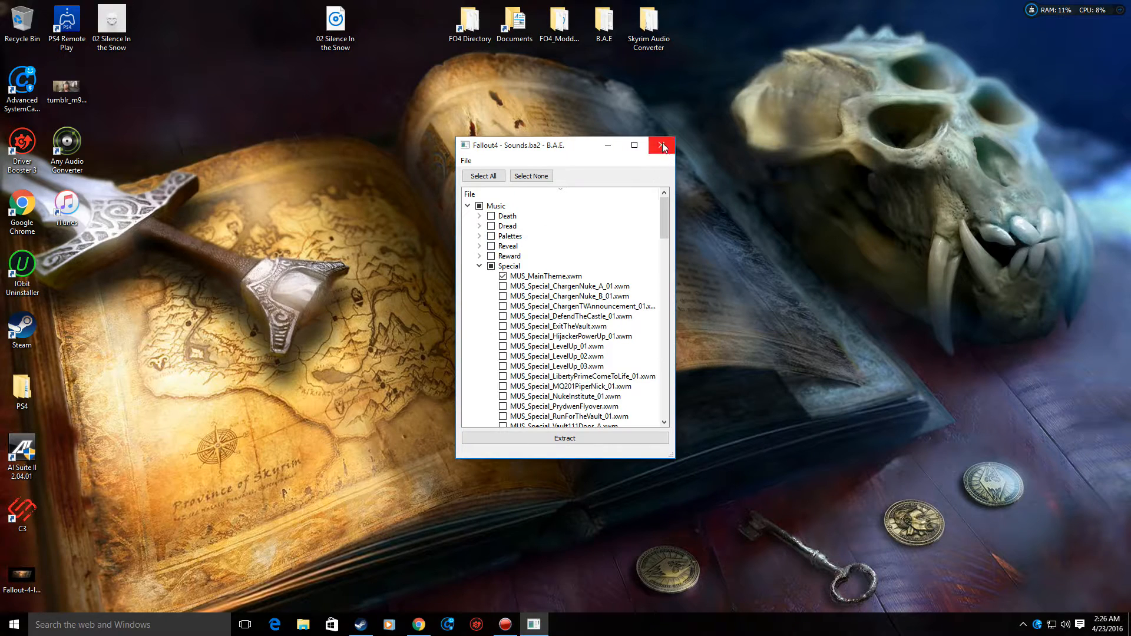
Close B.A.E. and check that Data\Music\Special now exists in the FO4 Directory
{"action": "left_click", "coordinate": [661, 145]}
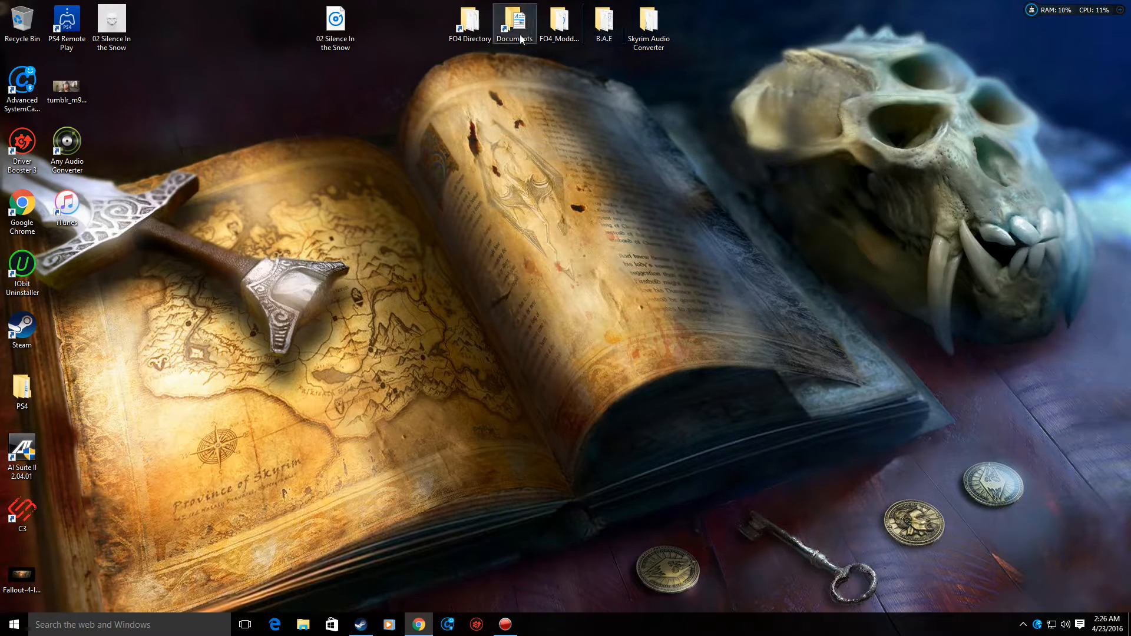
{"action": "left_click", "coordinate": [470, 22]}
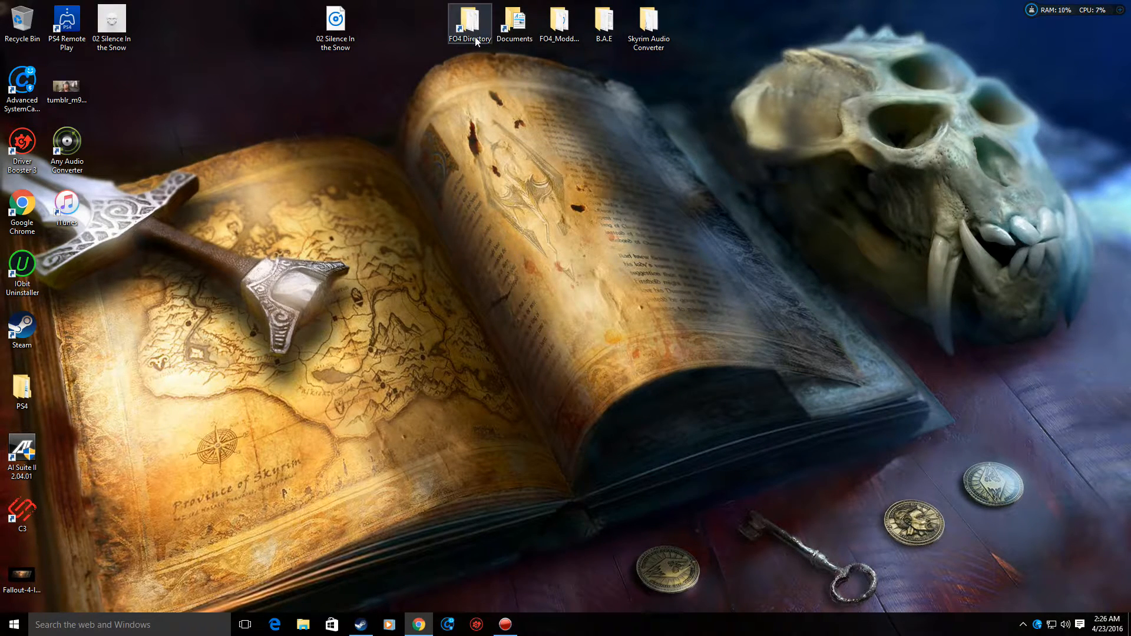
{"action": "double_click", "coordinate": [469, 20]}
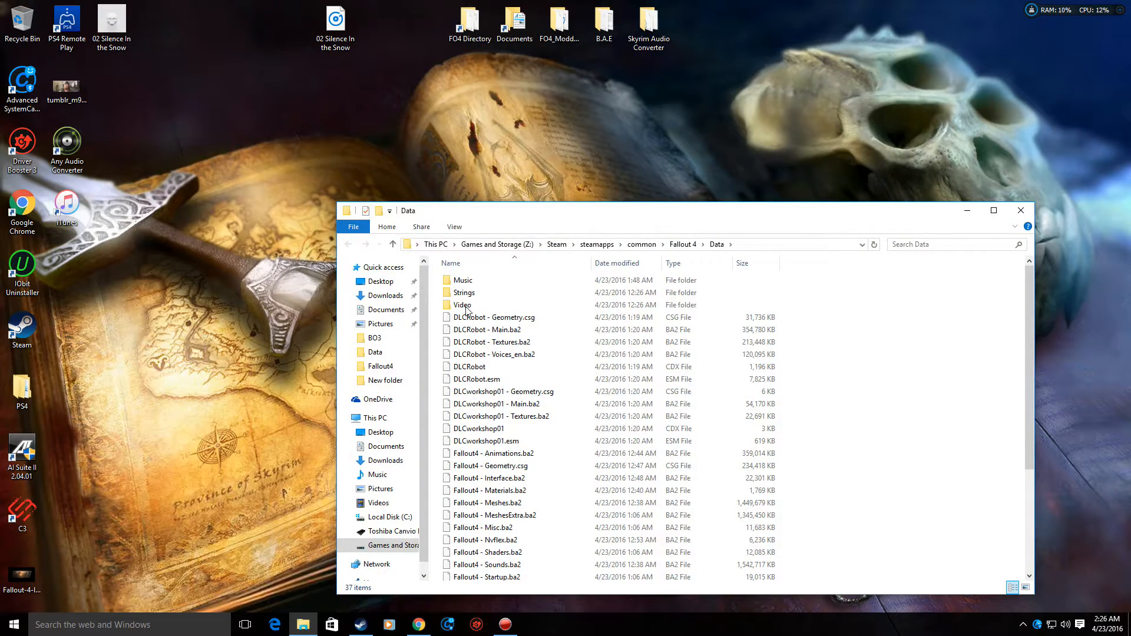
{"action": "double_click", "coordinate": [460, 281]}
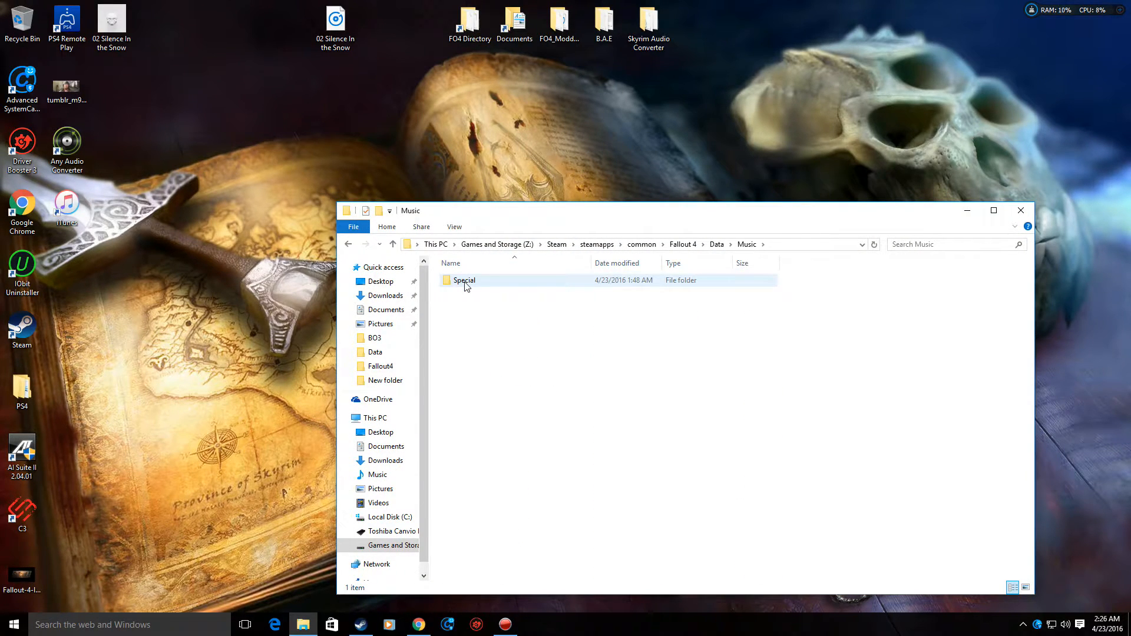
{"action": "double_click", "coordinate": [464, 281]}
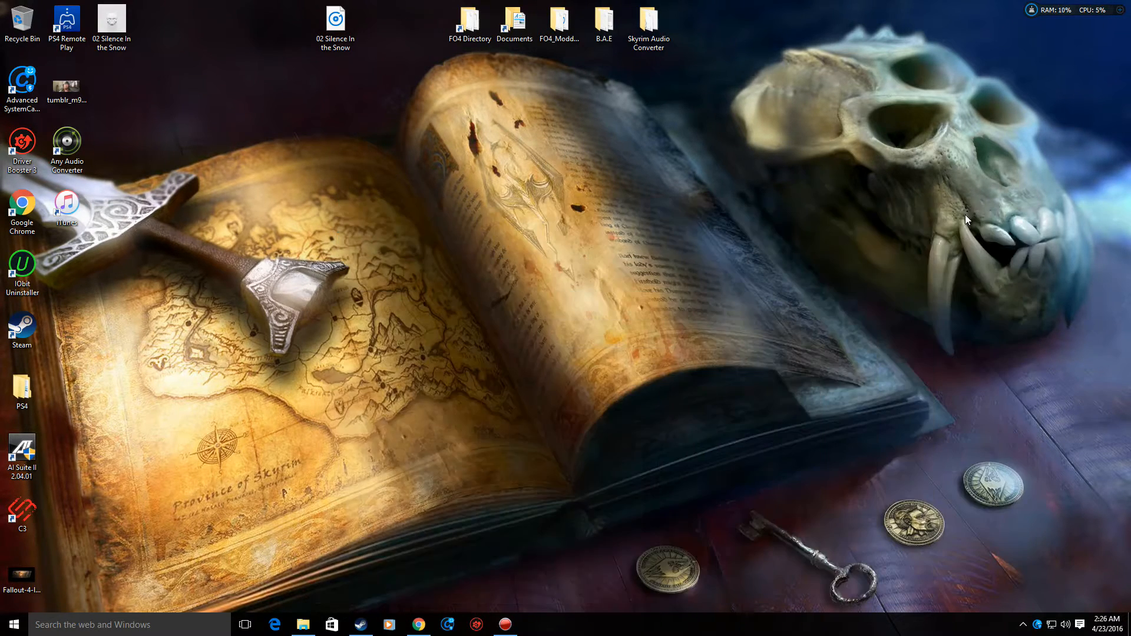
Launch Skyrim Audio Converter and choose the 'audio -> Skyrim music (xwm)' mode
{"action": "left_click", "coordinate": [335, 23]}
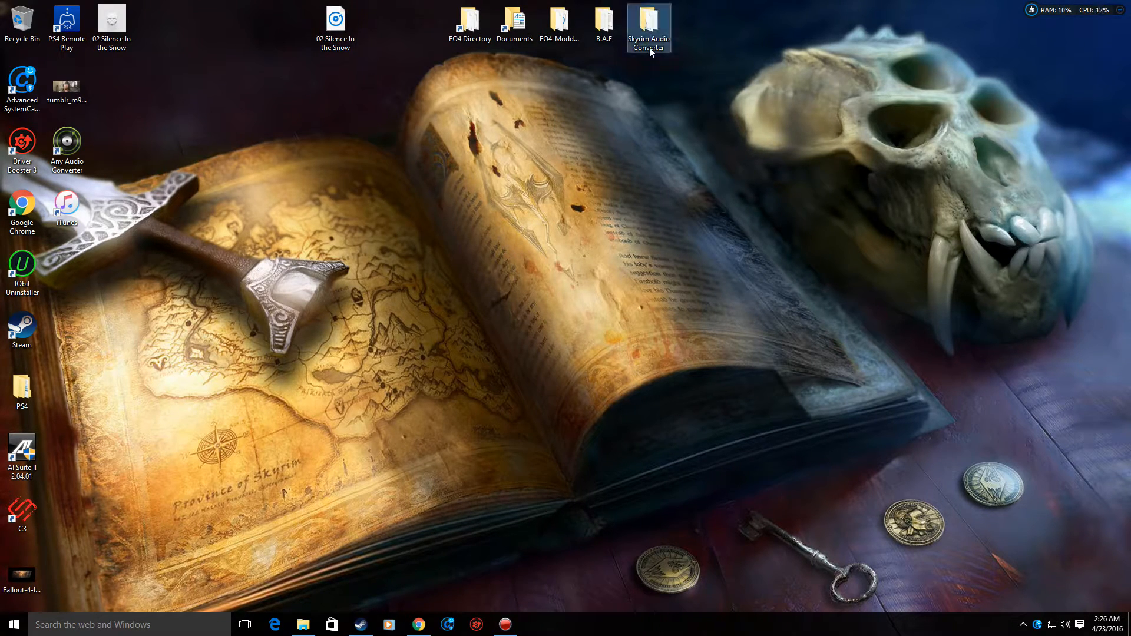
{"action": "double_click", "coordinate": [648, 25]}
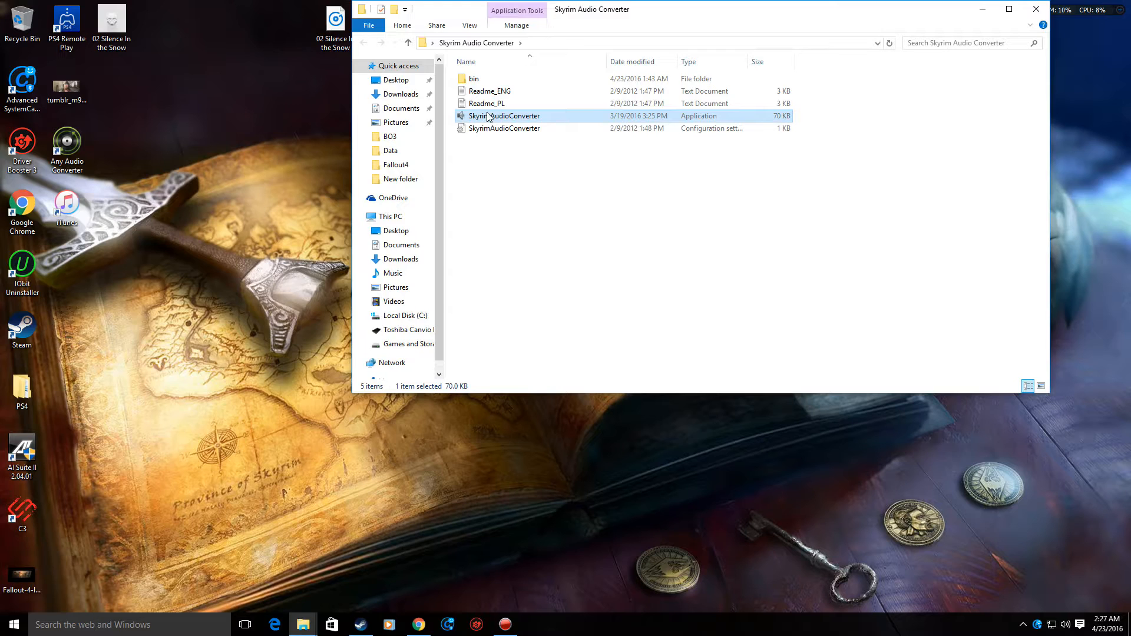
{"action": "double_click", "coordinate": [505, 116]}
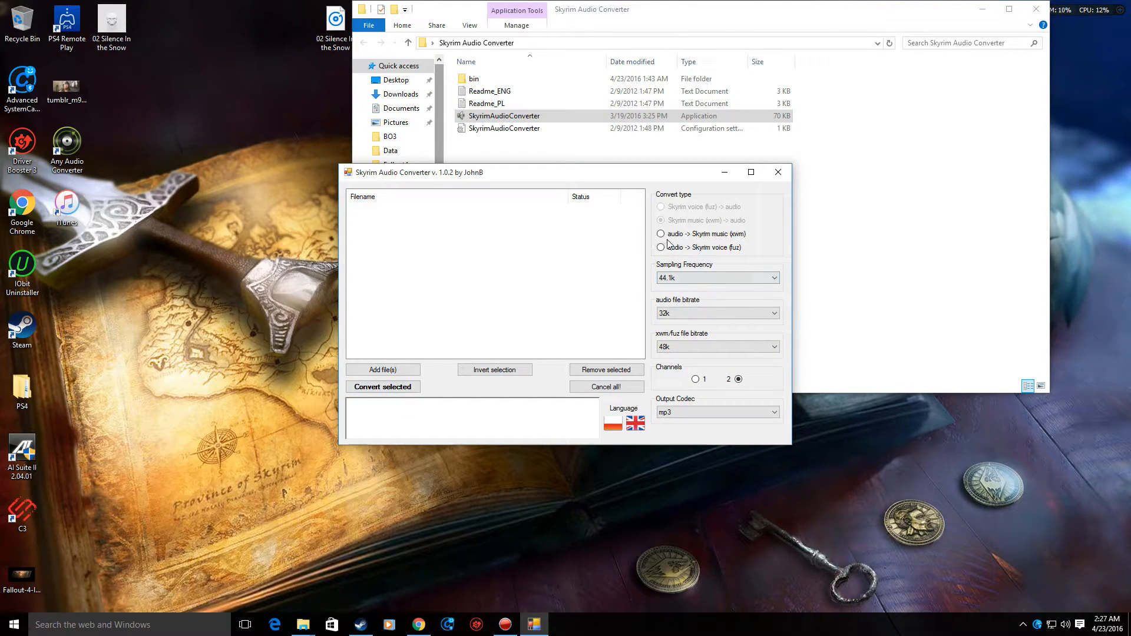
{"action": "left_click", "coordinate": [661, 233]}
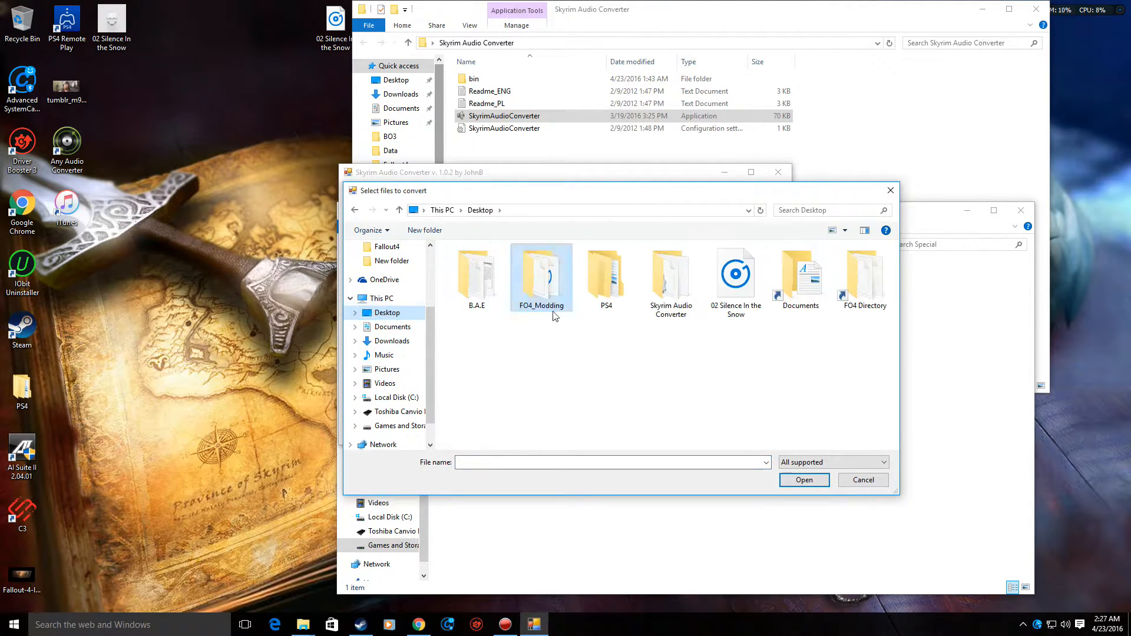
Add 02 Silence In the Snow.wav, convert it to xwm, and close the converter
{"action": "left_click", "coordinate": [735, 274]}
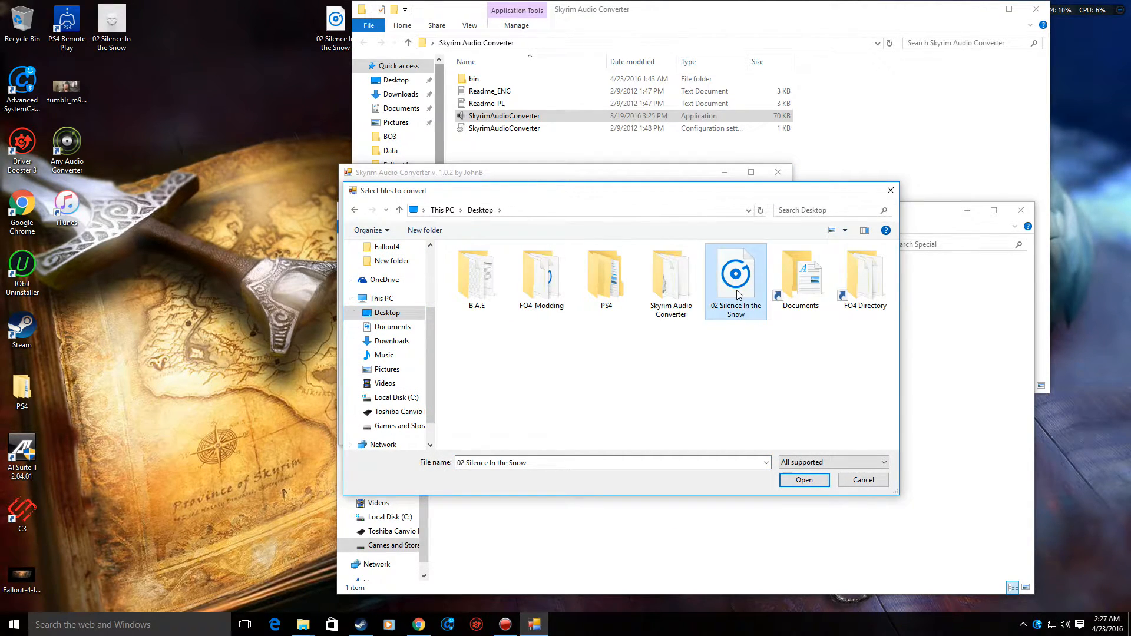
{"action": "left_click", "coordinate": [803, 479]}
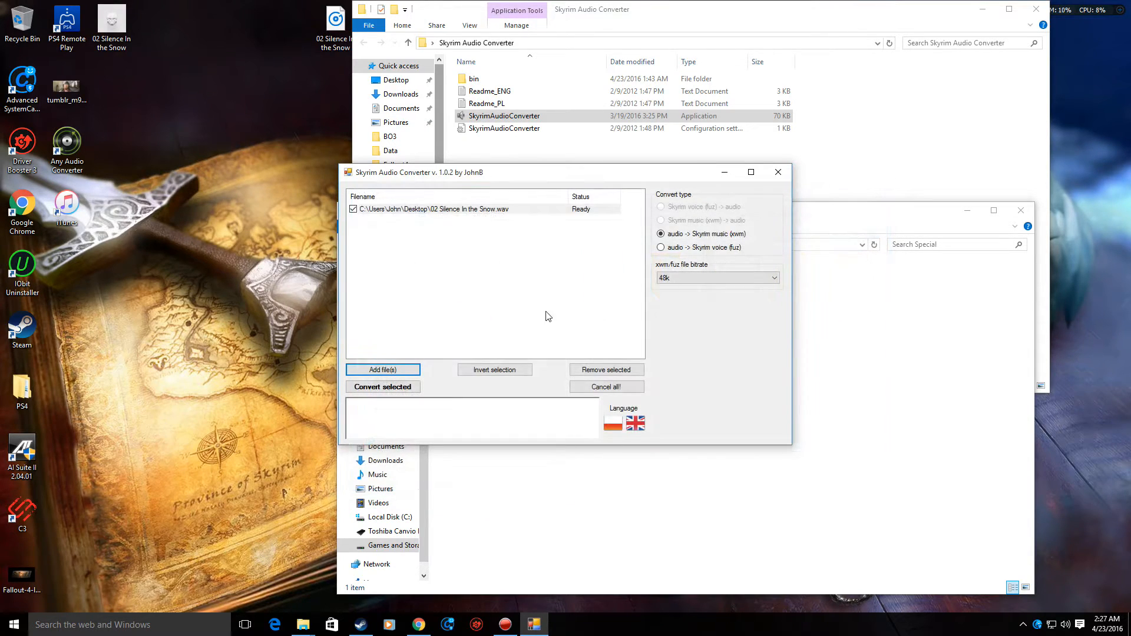
{"action": "left_click", "coordinate": [382, 386]}
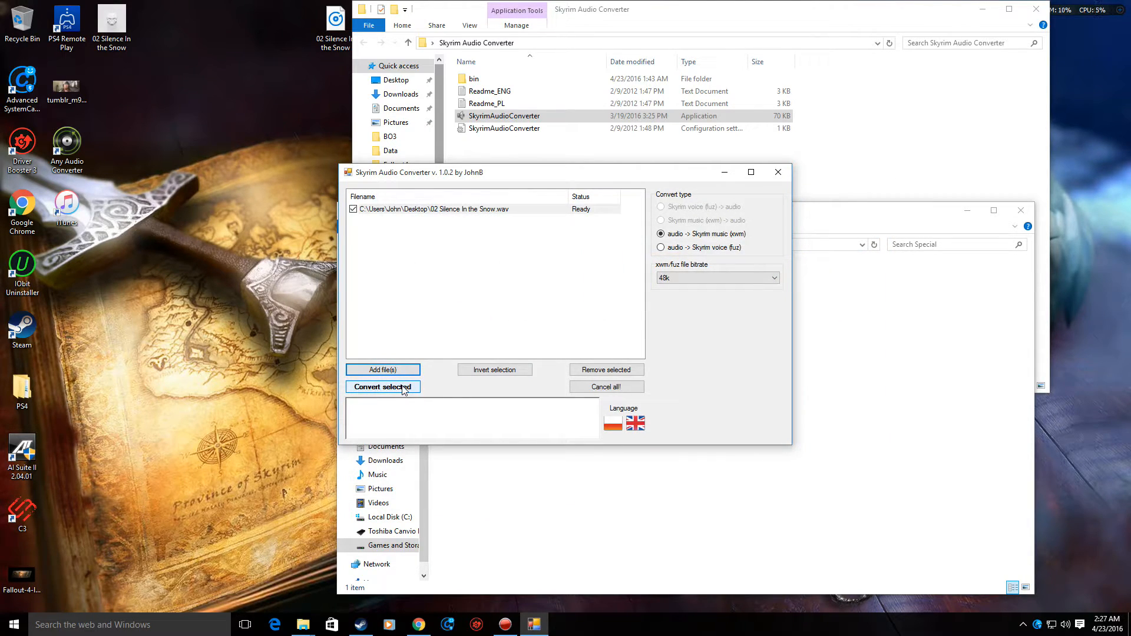
{"action": "left_click", "coordinate": [382, 387]}
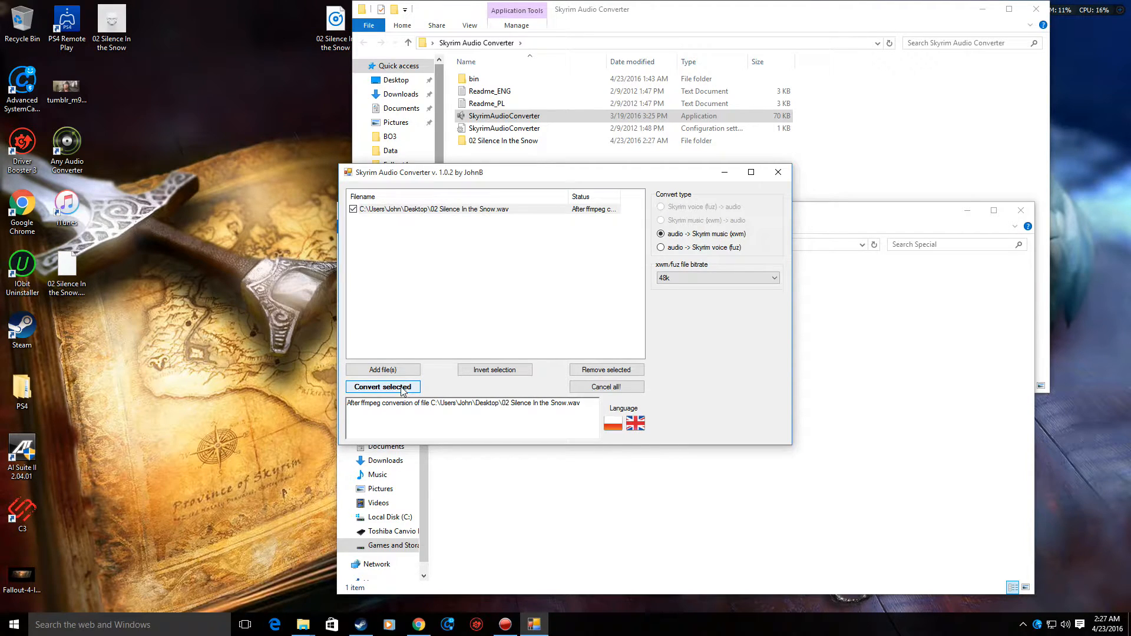
{"action": "left_click", "coordinate": [382, 387]}
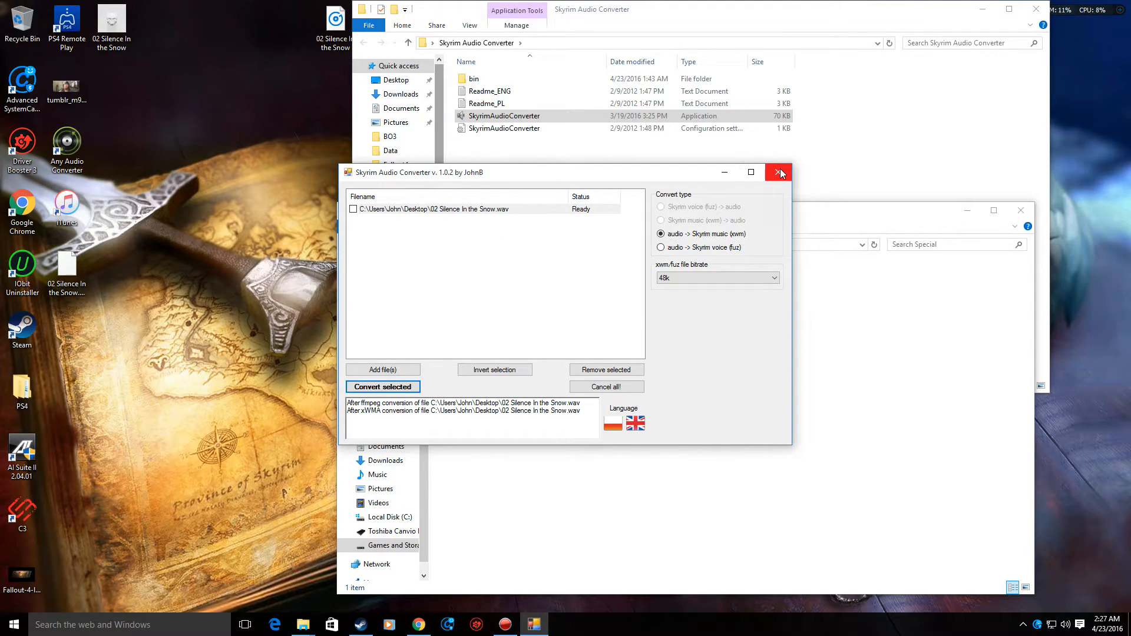
{"action": "left_click", "coordinate": [779, 172]}
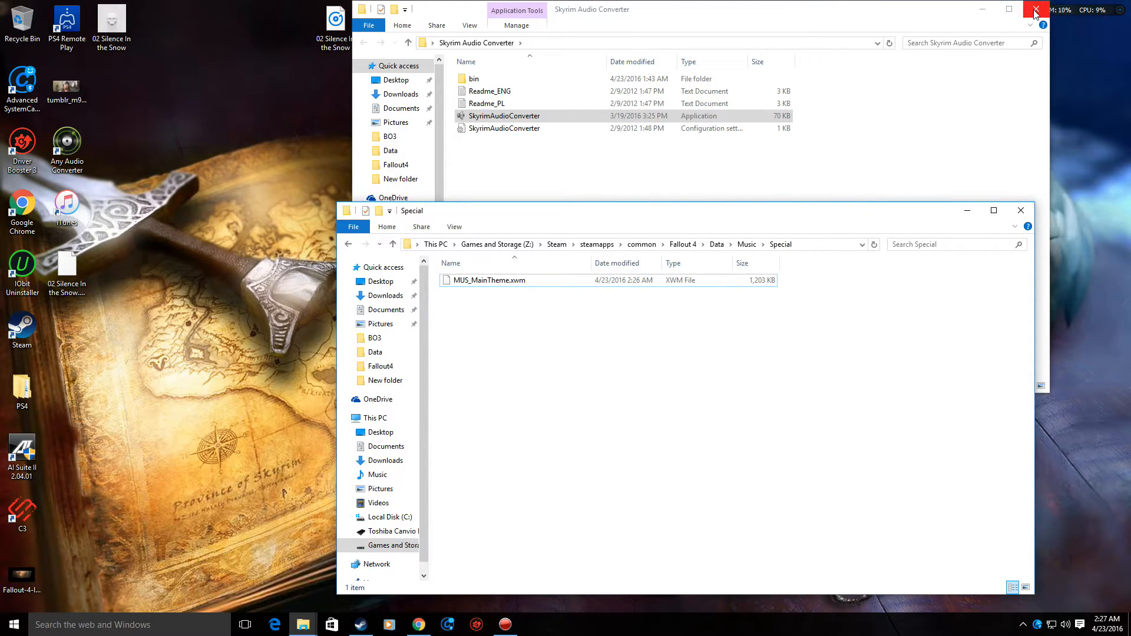
Close the converter's folder window and start renaming the desktop .xwm file to MUS_MainTheme.xwm
{"action": "left_click", "coordinate": [1034, 8]}
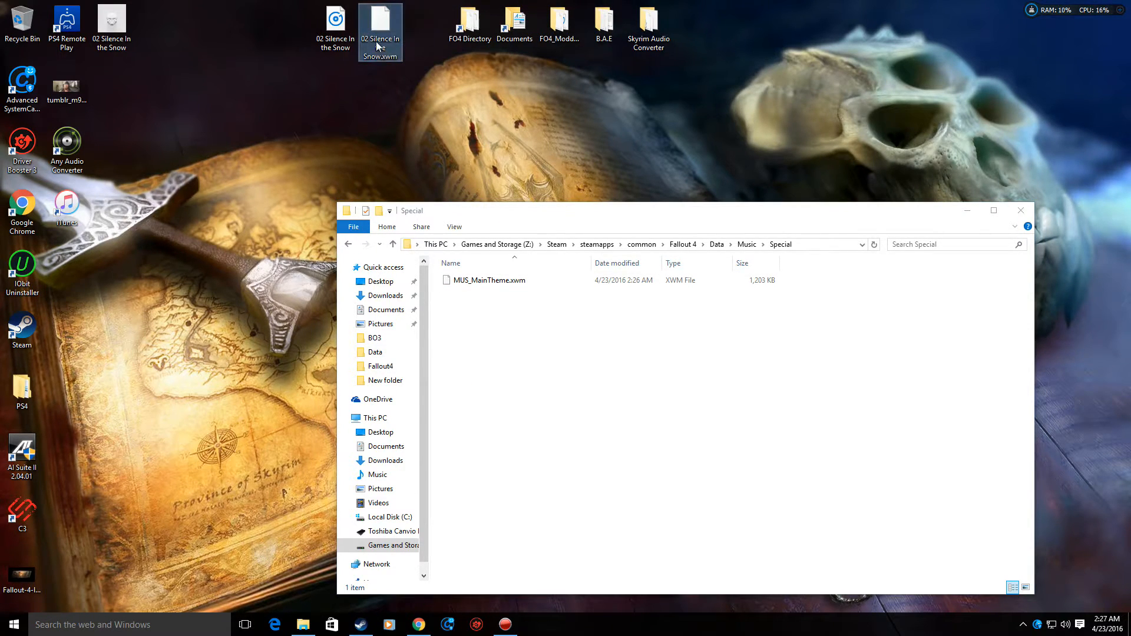
{"action": "left_click", "coordinate": [381, 29]}
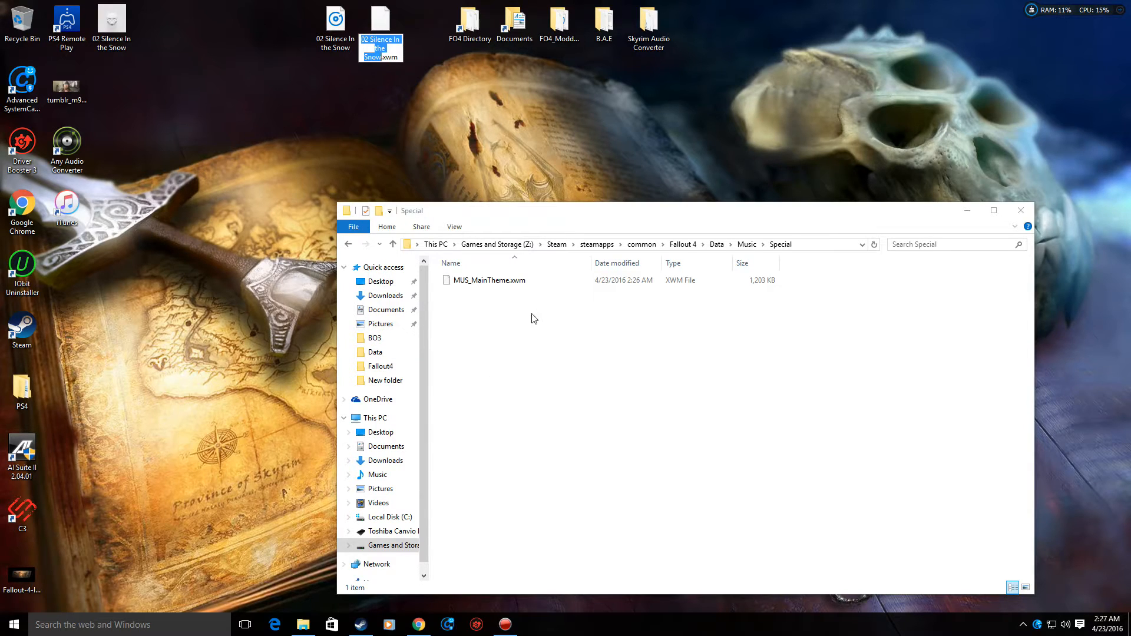
{"action": "mouse_move", "coordinate": [462, 149]}
{"action": "type", "text": "MUS_MainTheme"}
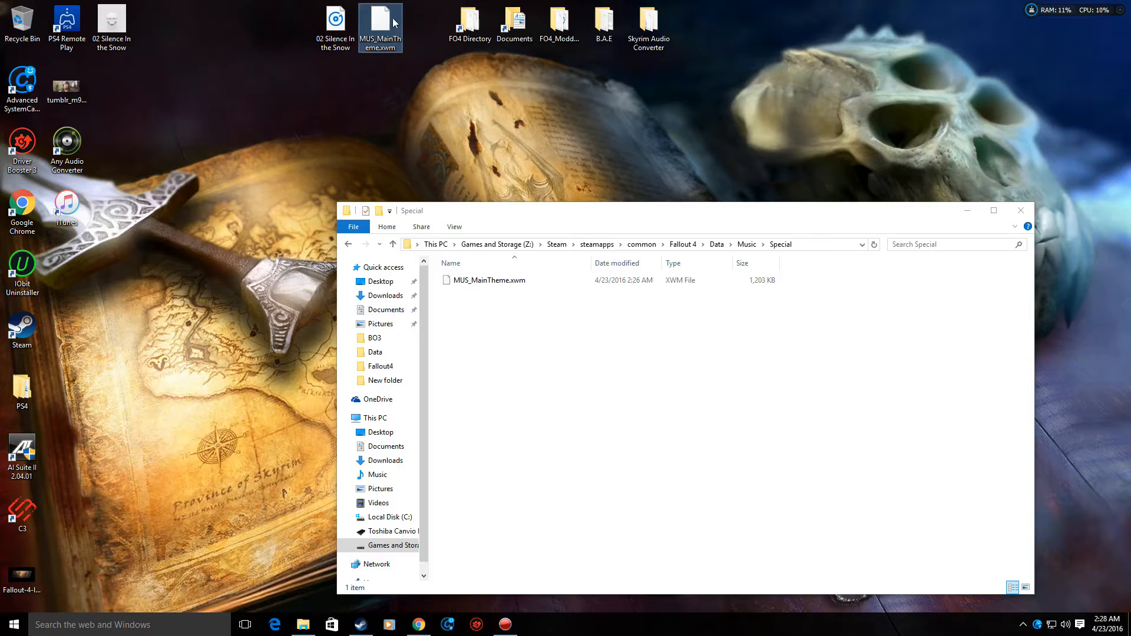
Drag MUS_MainTheme.xwm into the Special folder, replacing the existing file
{"action": "left_click_drag", "start_coordinate": [380, 27], "coordinate": [533, 357]}
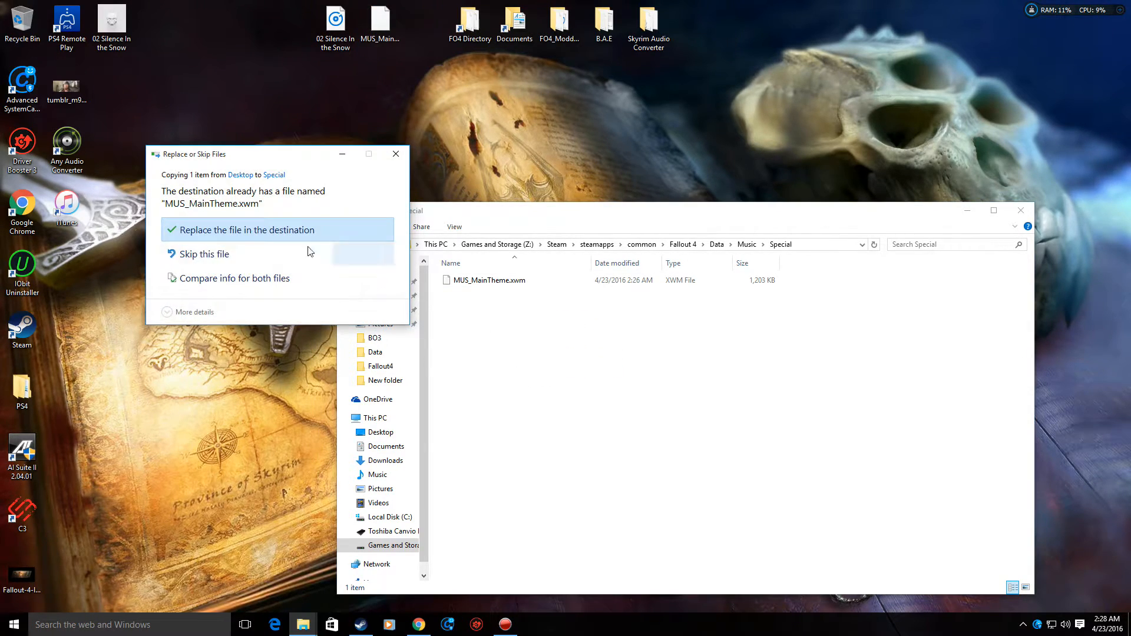
{"action": "left_click", "coordinate": [249, 229]}
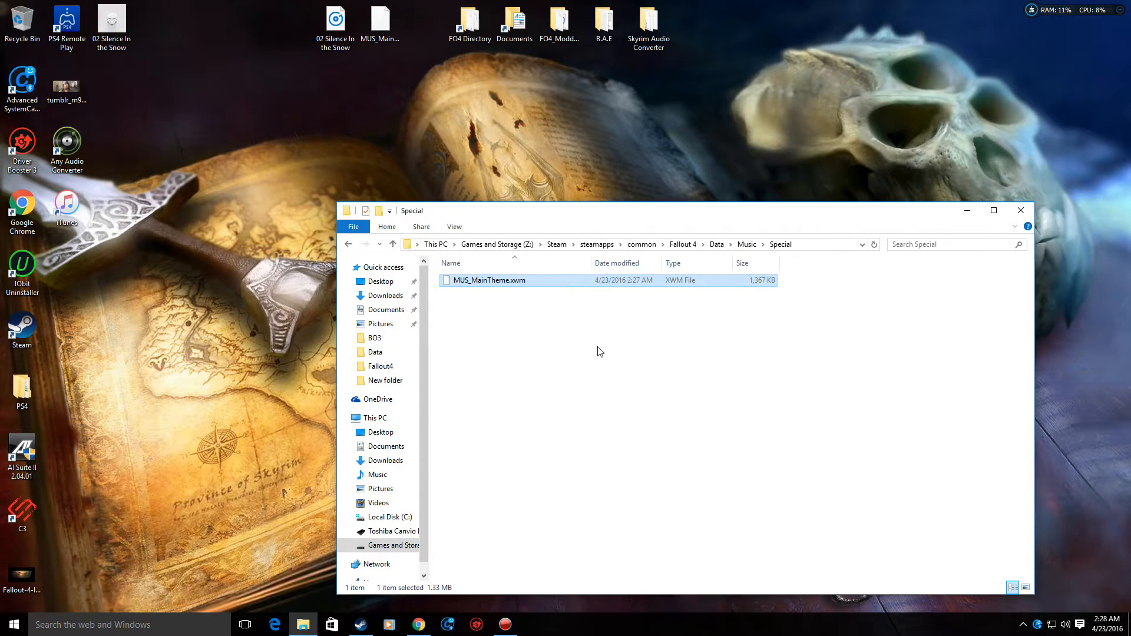
{"action": "mouse_move", "coordinate": [793, 252]}
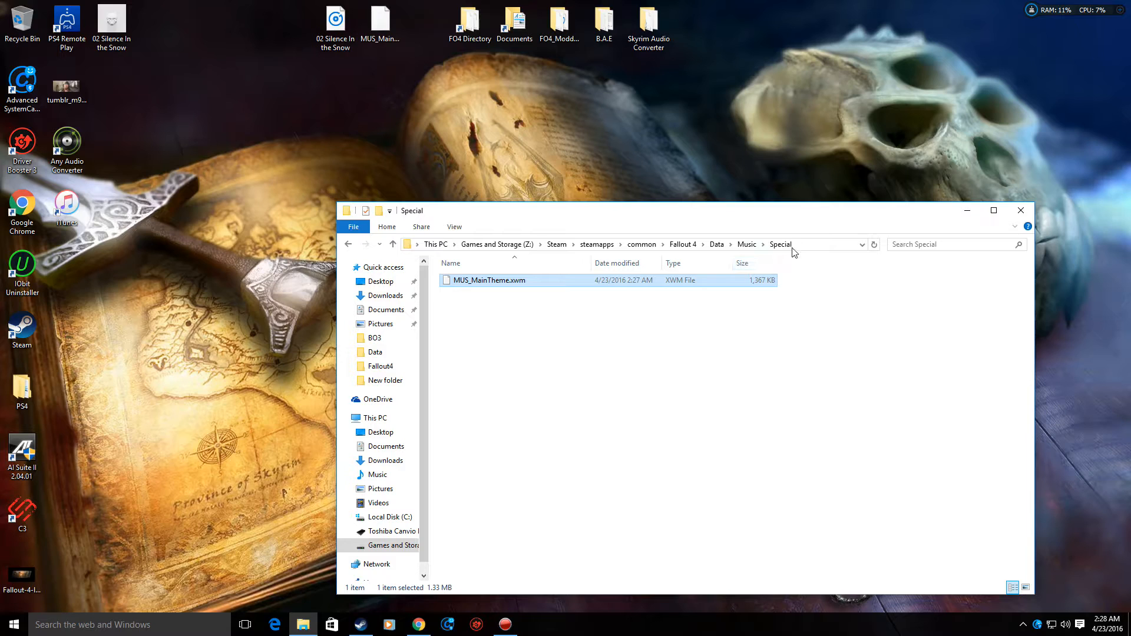
{"action": "mouse_move", "coordinate": [685, 237]}
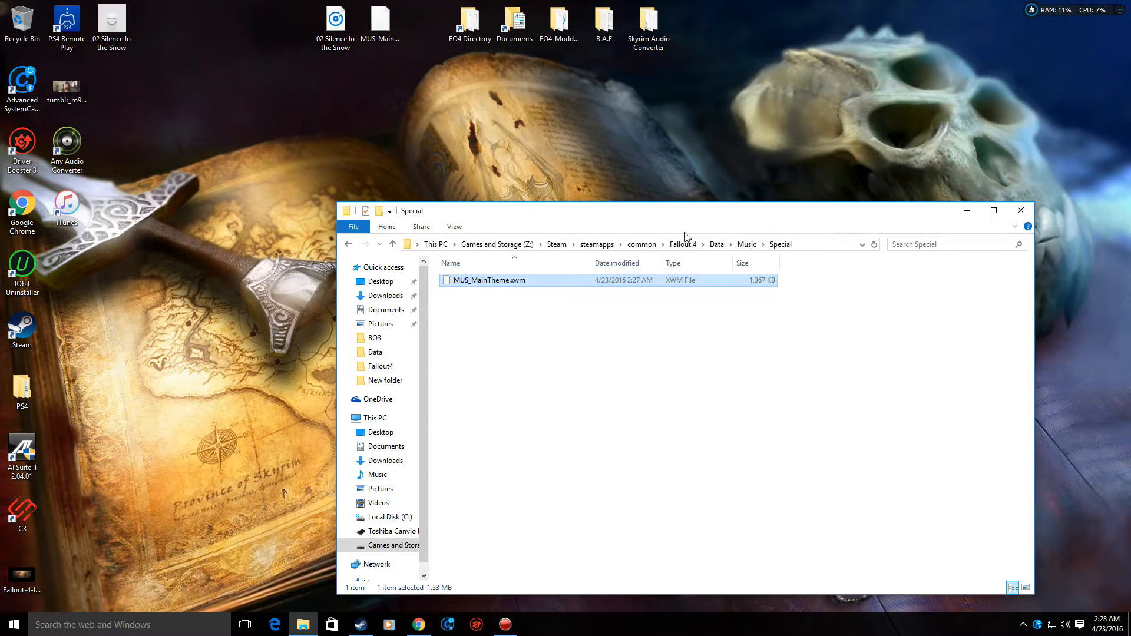
Browse Data > Music > Special to confirm MUS_MainTheme.xwm is there
{"action": "left_click", "coordinate": [716, 243]}
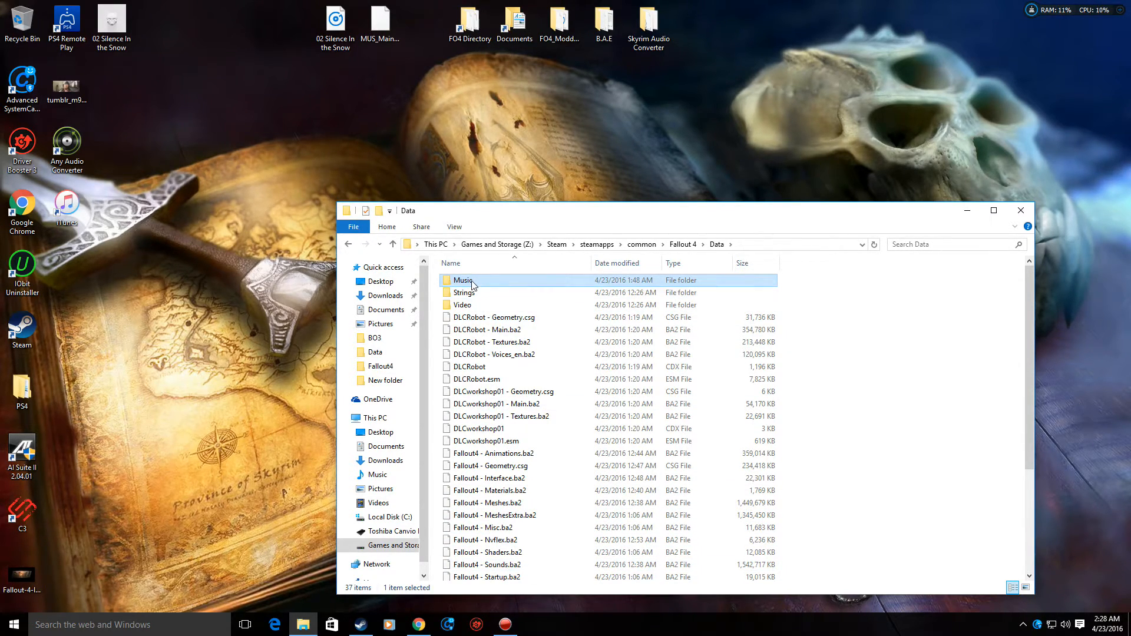
{"action": "mouse_move", "coordinate": [465, 280]}
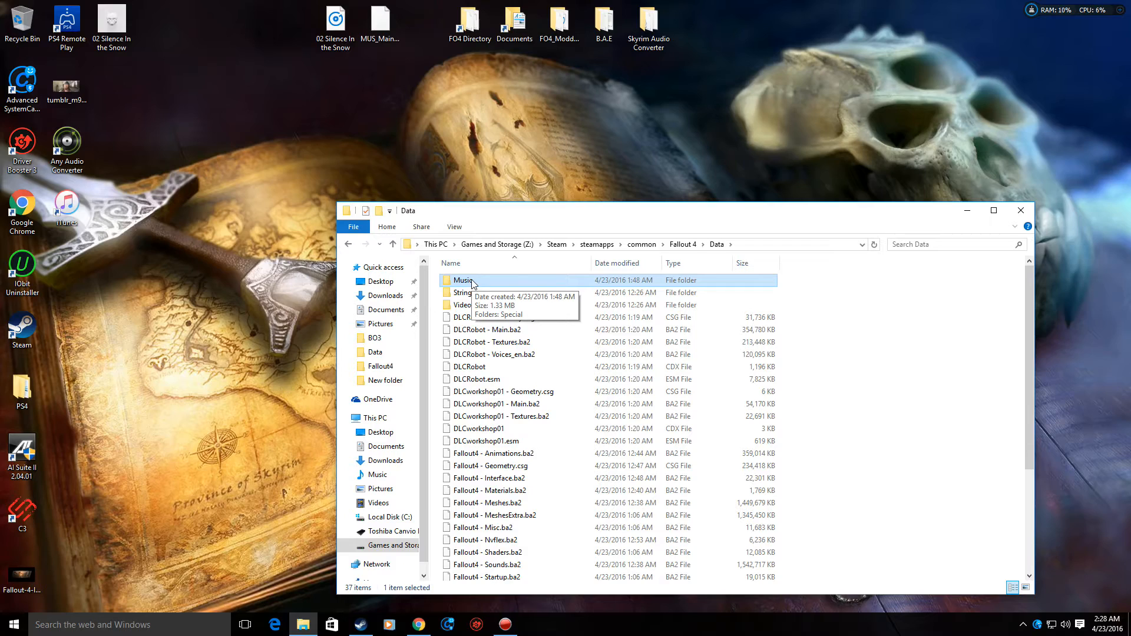
{"action": "mouse_move", "coordinate": [474, 282]}
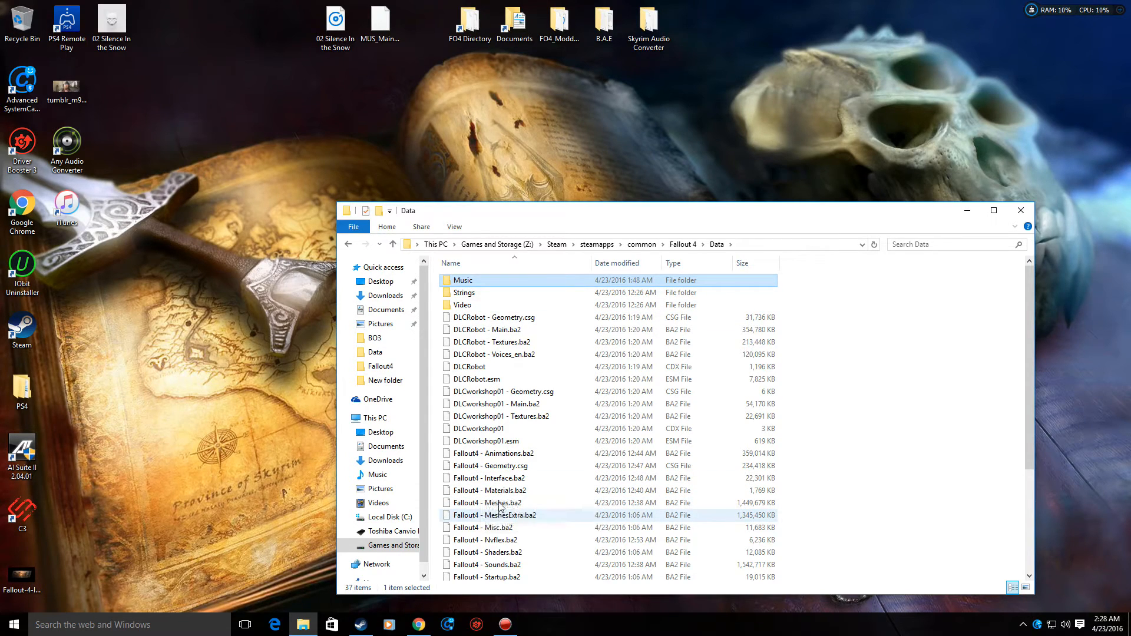
{"action": "double_click", "coordinate": [463, 281]}
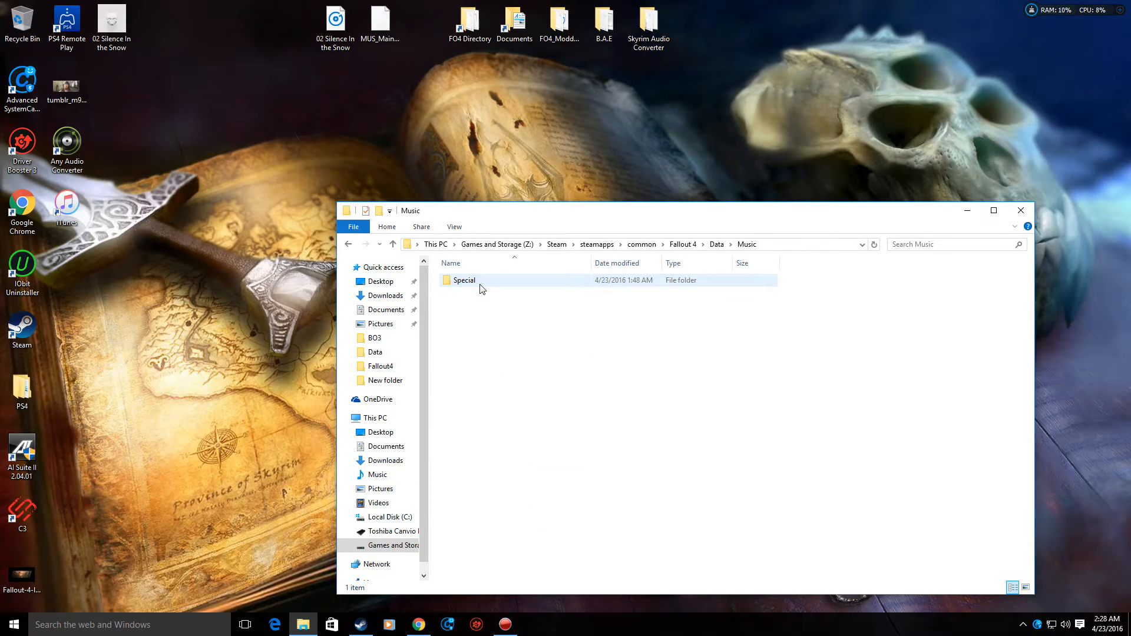
{"action": "double_click", "coordinate": [465, 281]}
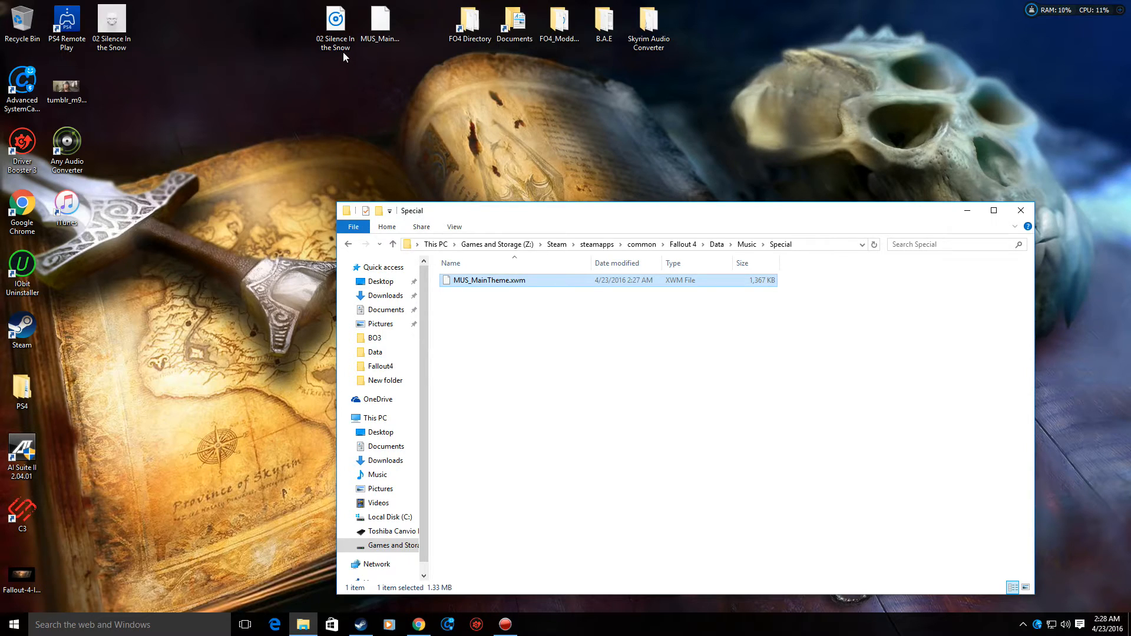
{"action": "mouse_move", "coordinate": [532, 303]}
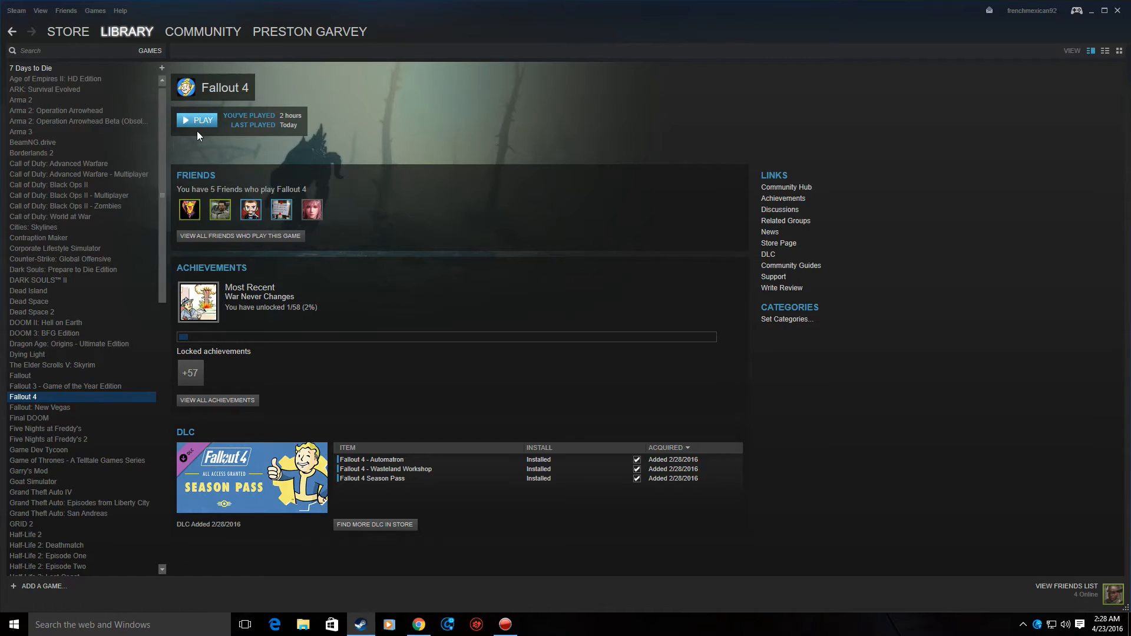
Launch Fallout 4 from the Steam Library so it loads to its title screen
{"action": "left_click", "coordinate": [197, 120]}
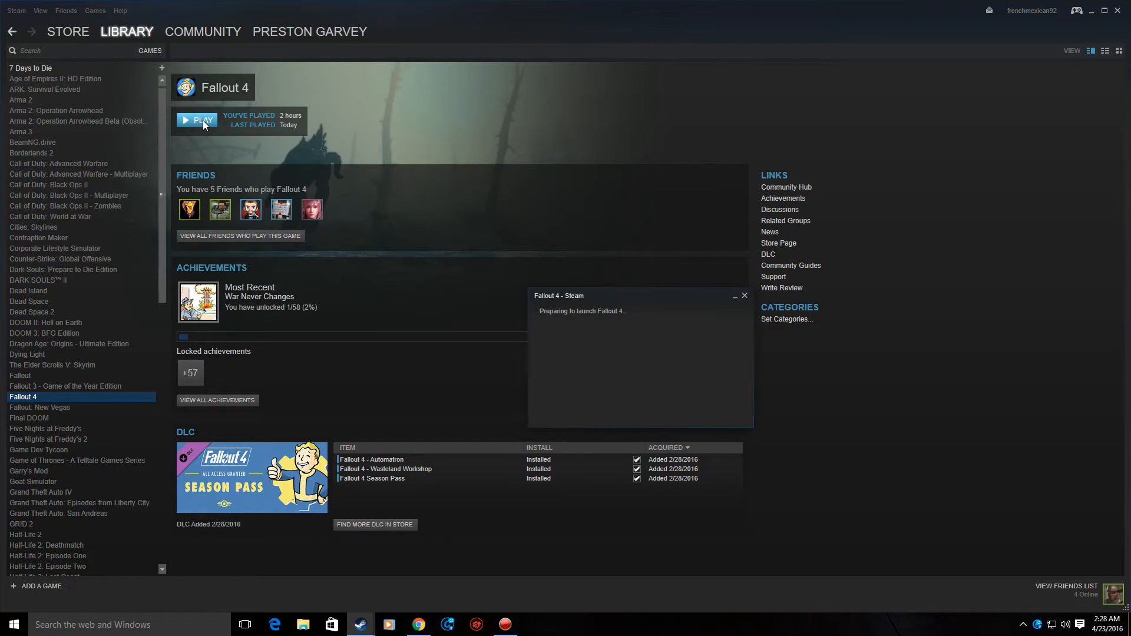
{"action": "left_click", "coordinate": [197, 121]}
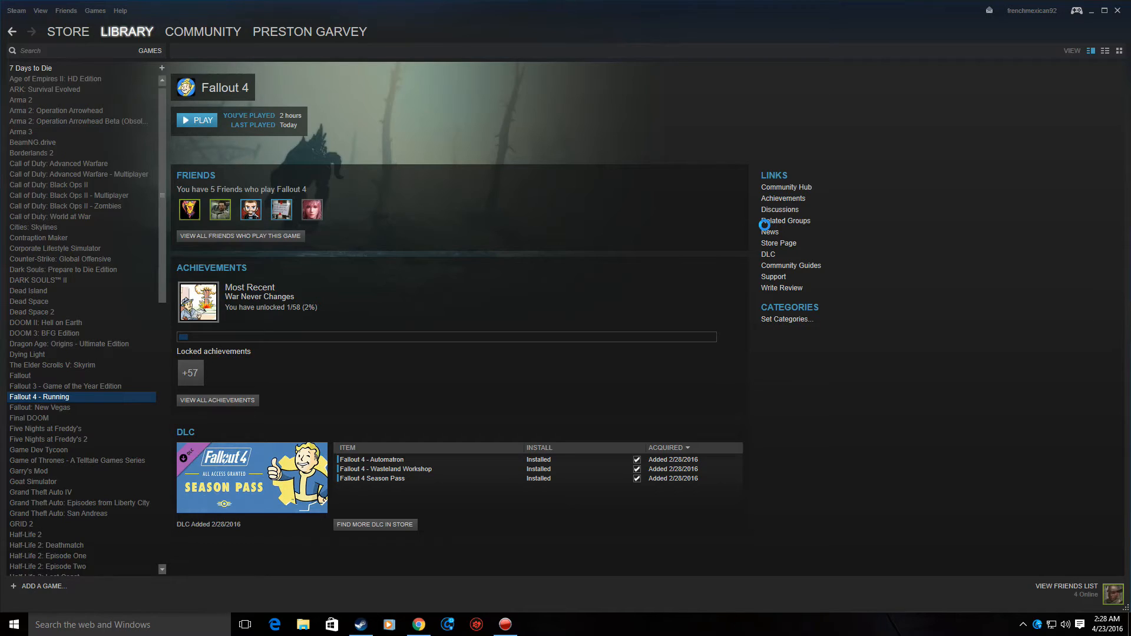
{"action": "left_click", "coordinate": [197, 120]}
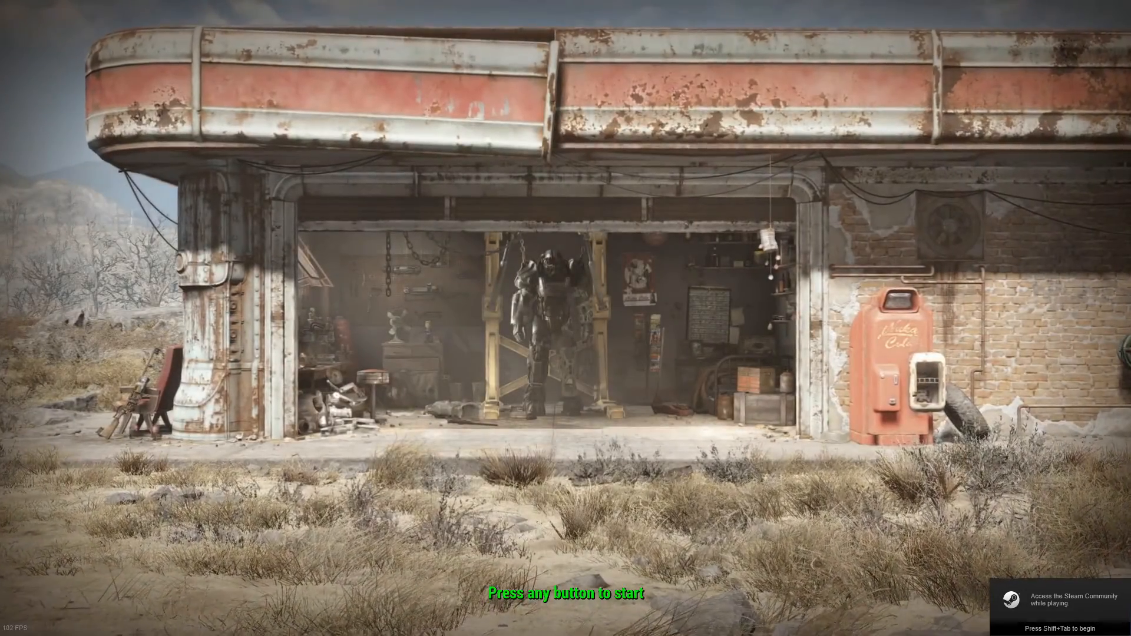